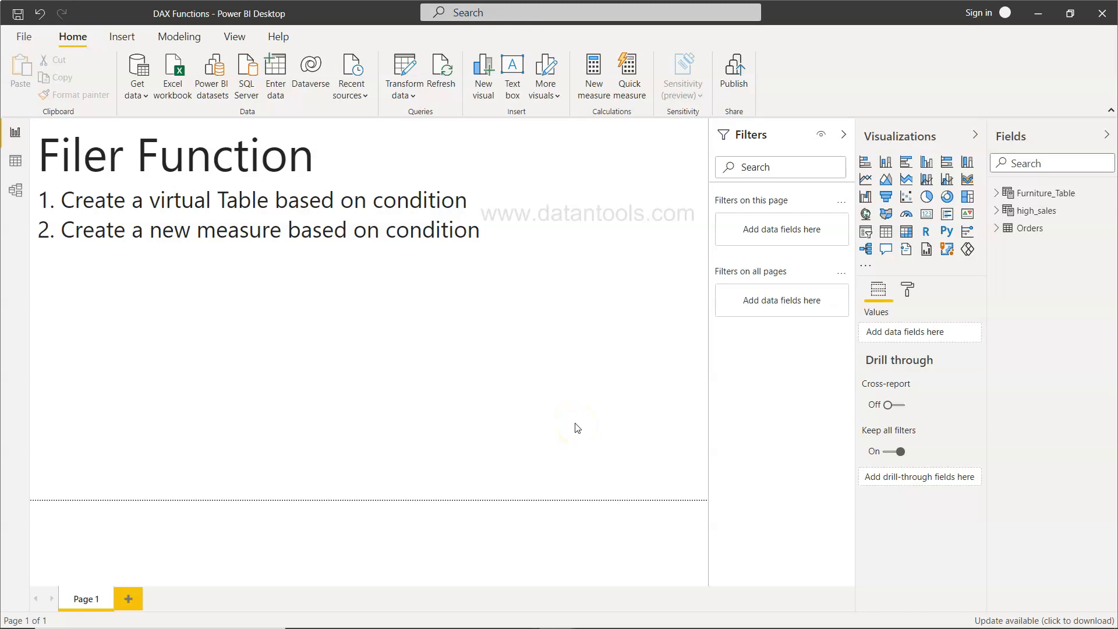
Correct the page title from 'Filer Function' to 'Filter Function'
{"action": "left_click", "coordinate": [152, 184]}
{"action": "type", "text": "t"}
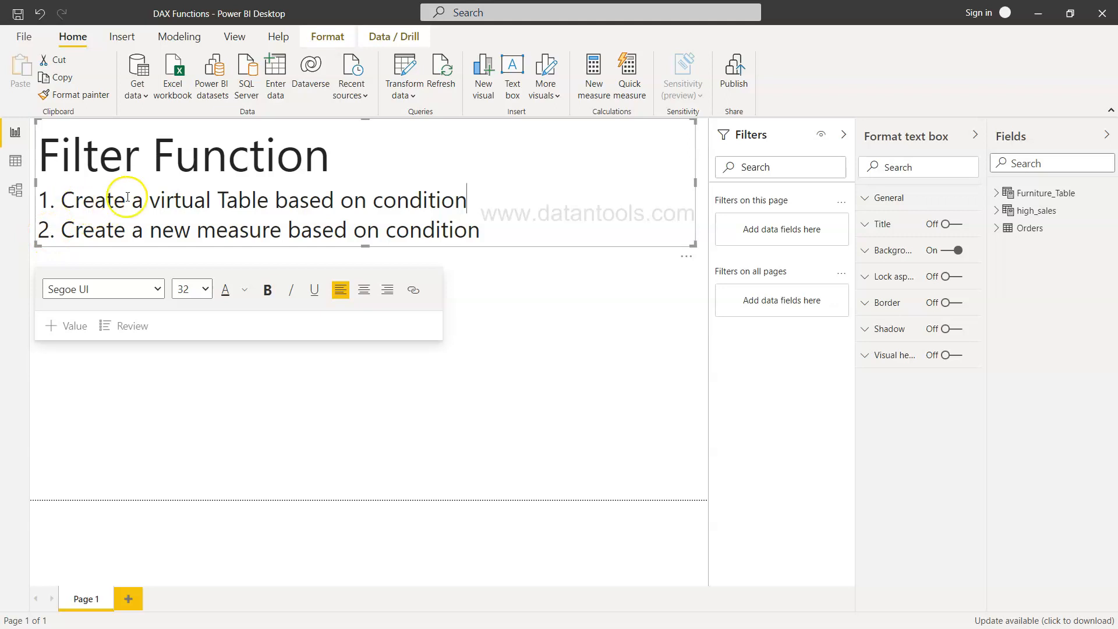
{"action": "mouse_move", "coordinate": [305, 202]}
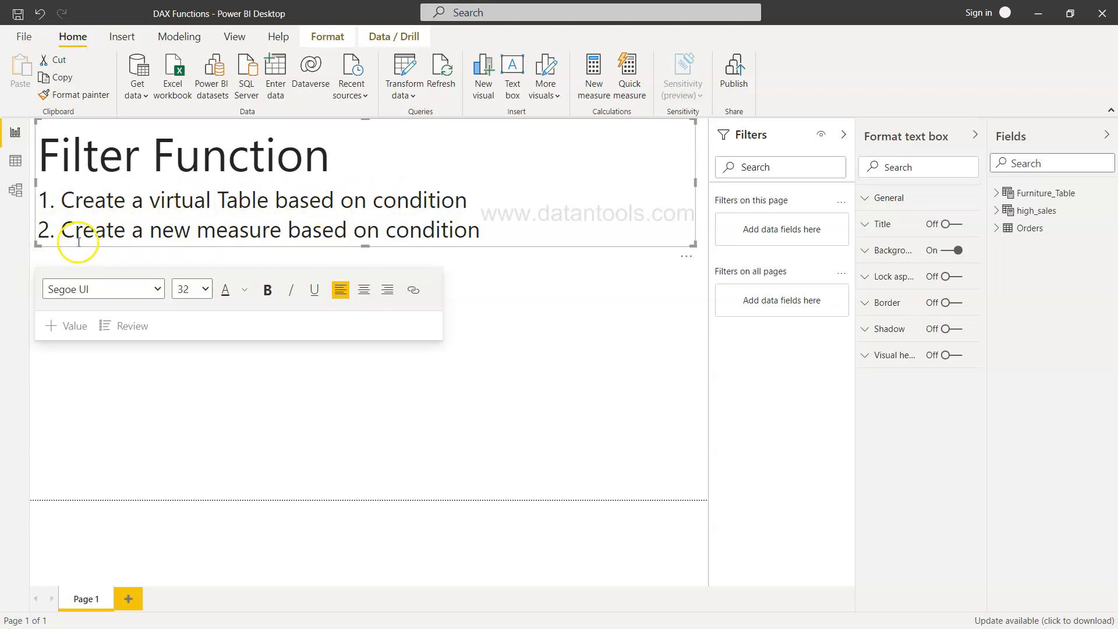
{"action": "mouse_move", "coordinate": [244, 237]}
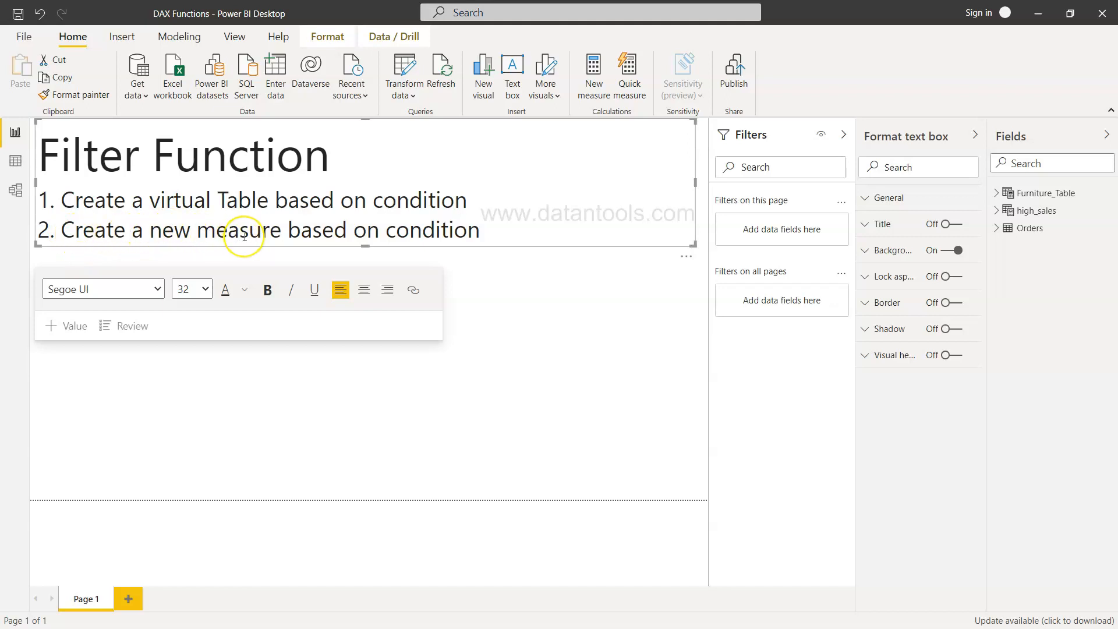
{"action": "mouse_move", "coordinate": [244, 236]}
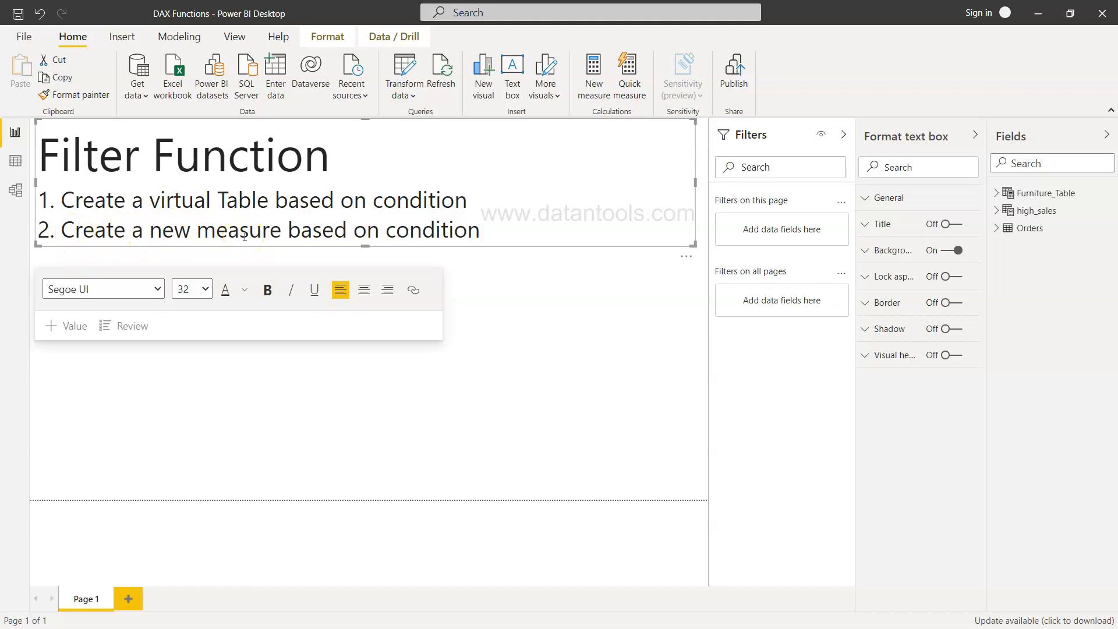
{"action": "mouse_move", "coordinate": [540, 366]}
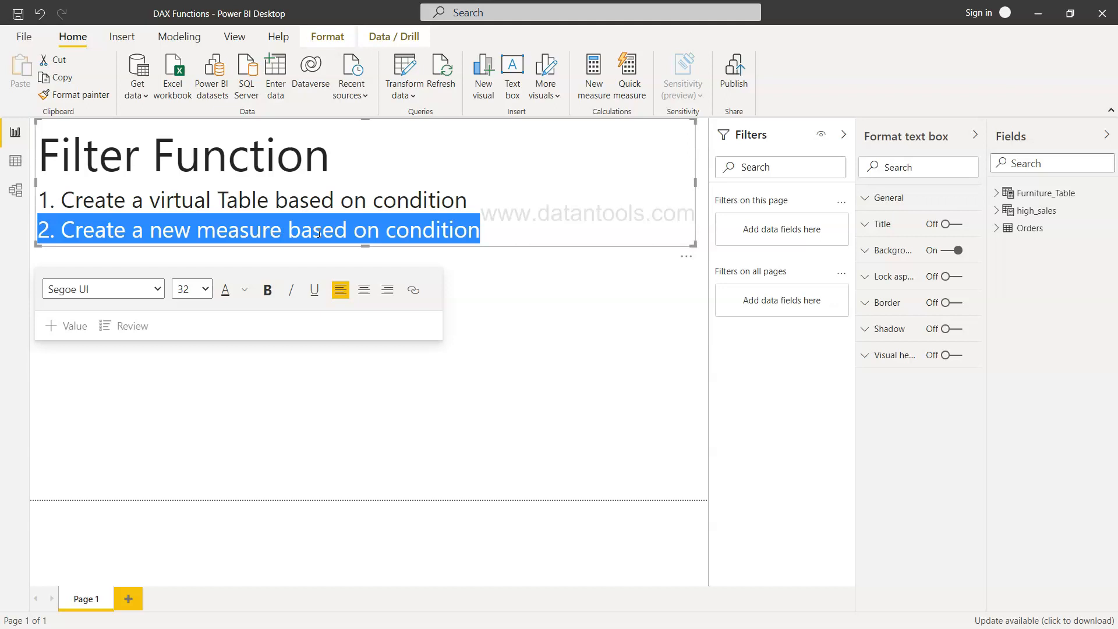
{"action": "left_click", "coordinate": [401, 407]}
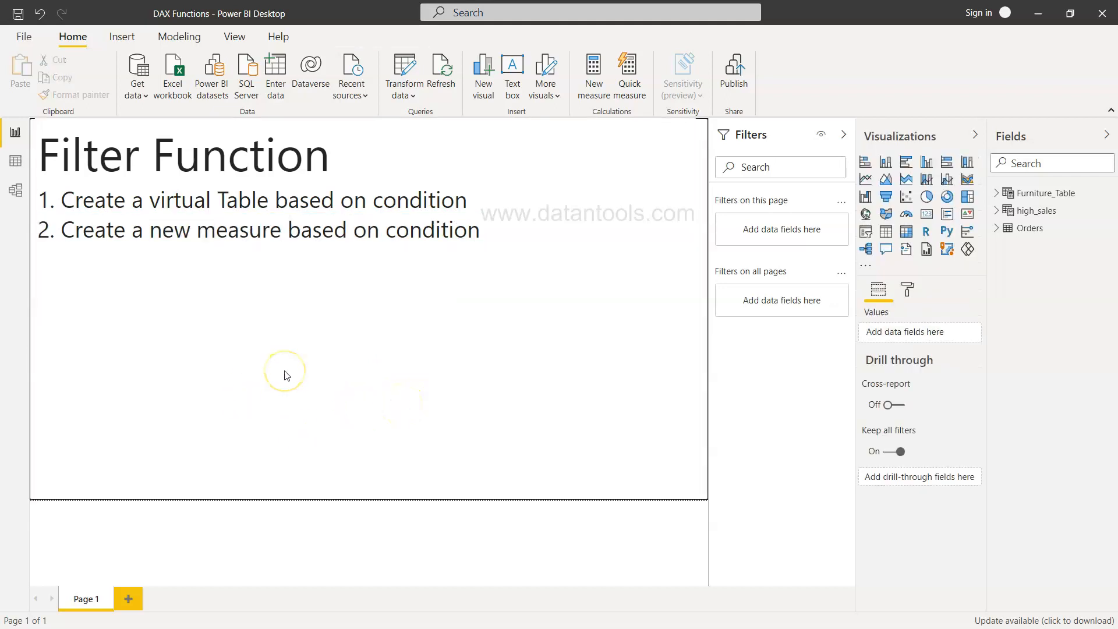
{"action": "mouse_move", "coordinate": [104, 205]}
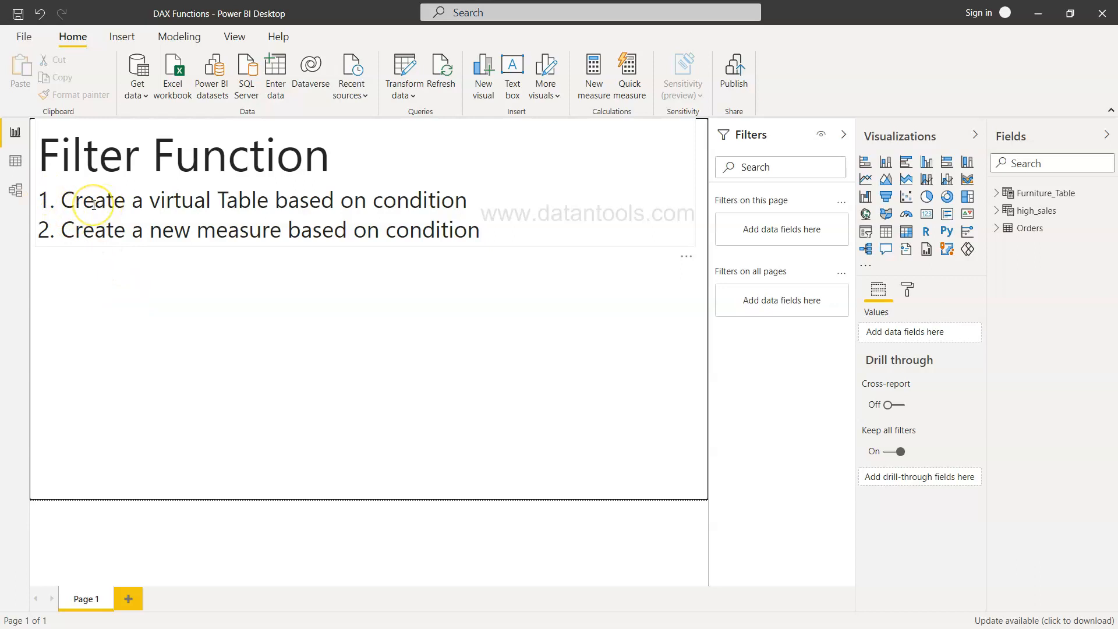
{"action": "mouse_move", "coordinate": [997, 234]}
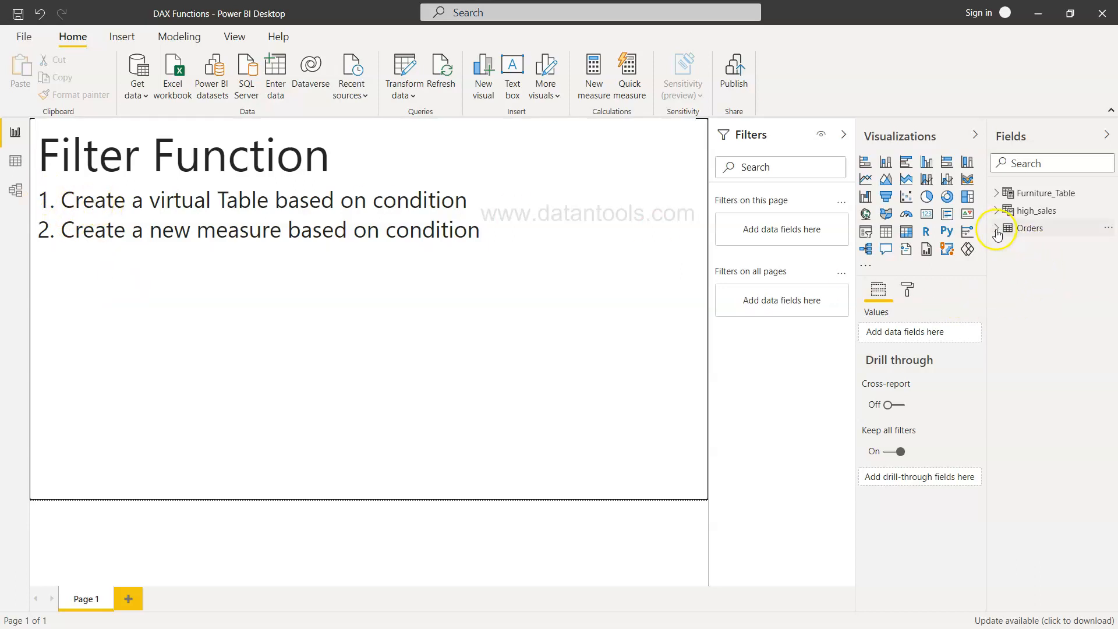
Expand Orders and preview the Customer Segment values (Consumer, Corporate, Home Office, Small Business)
{"action": "left_click", "coordinate": [1006, 228]}
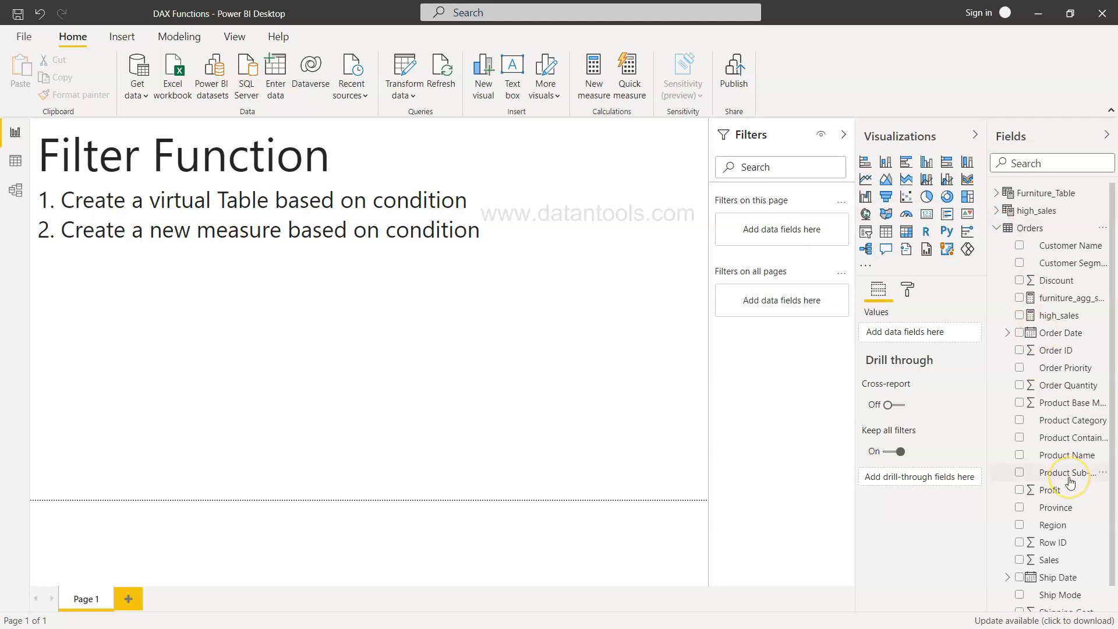
{"action": "scroll", "scroll_direction": "down", "scroll_amount": 3}
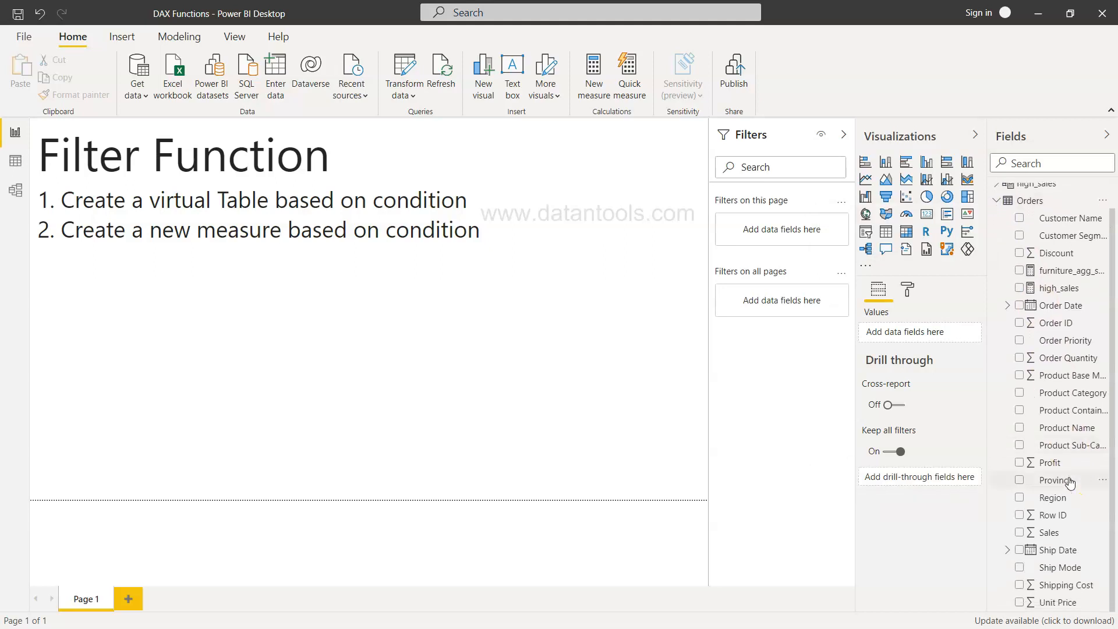
{"action": "mouse_move", "coordinate": [1058, 425]}
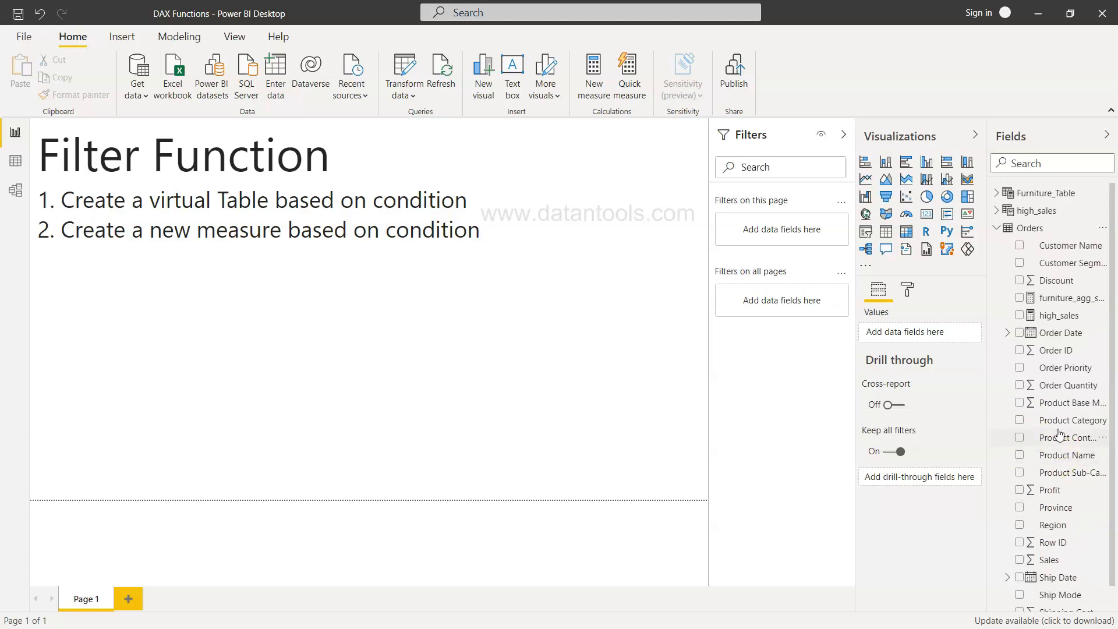
{"action": "mouse_move", "coordinate": [1070, 264]}
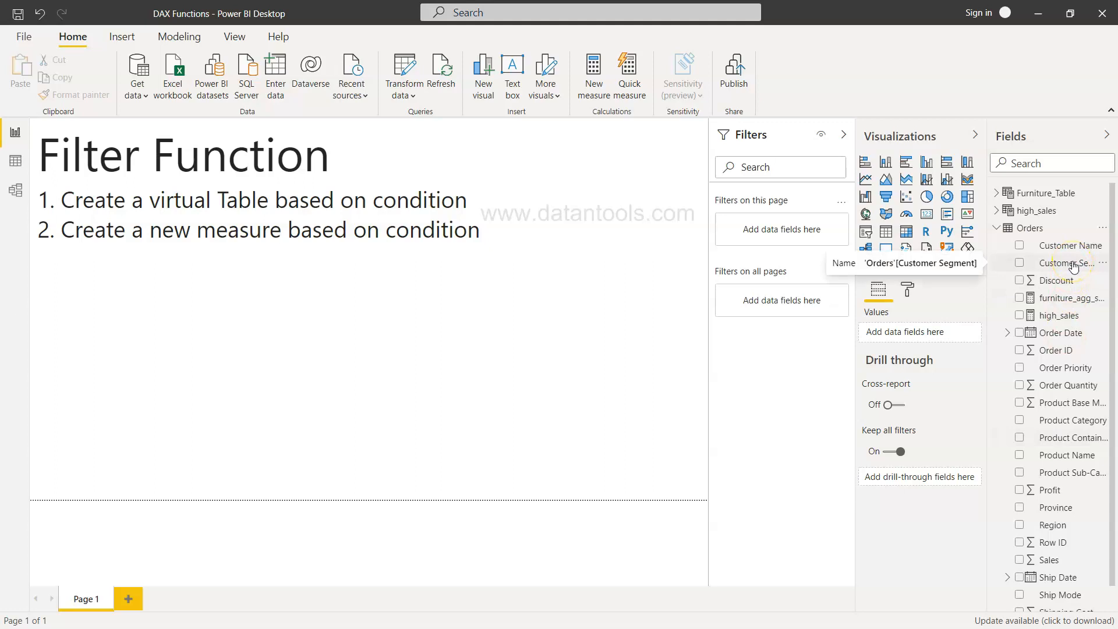
{"action": "mouse_move", "coordinate": [1048, 245]}
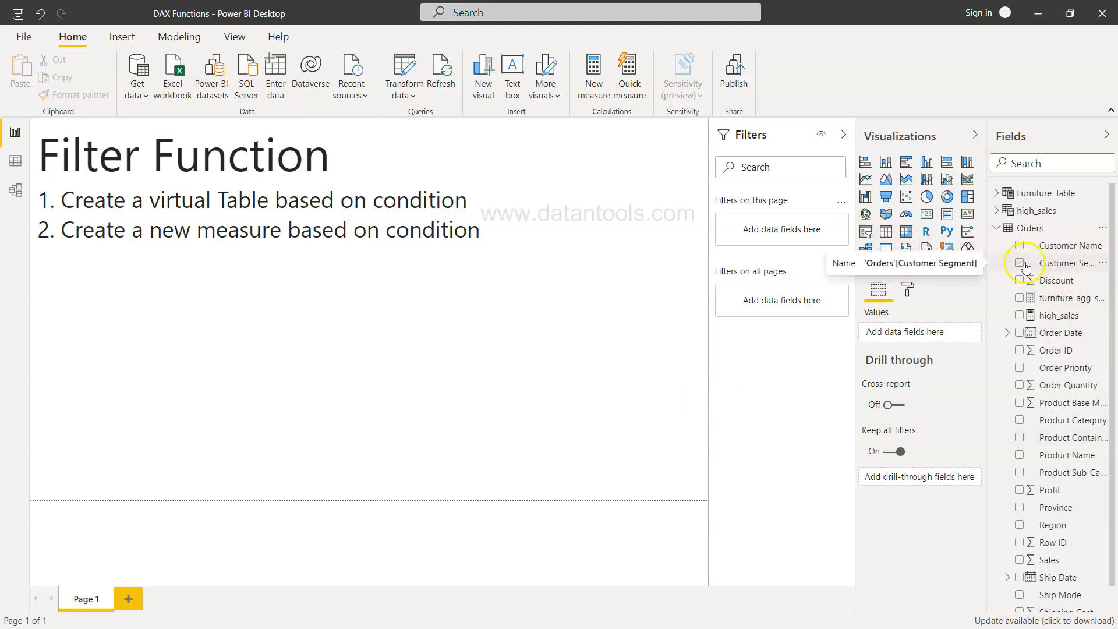
{"action": "left_click", "coordinate": [1021, 263]}
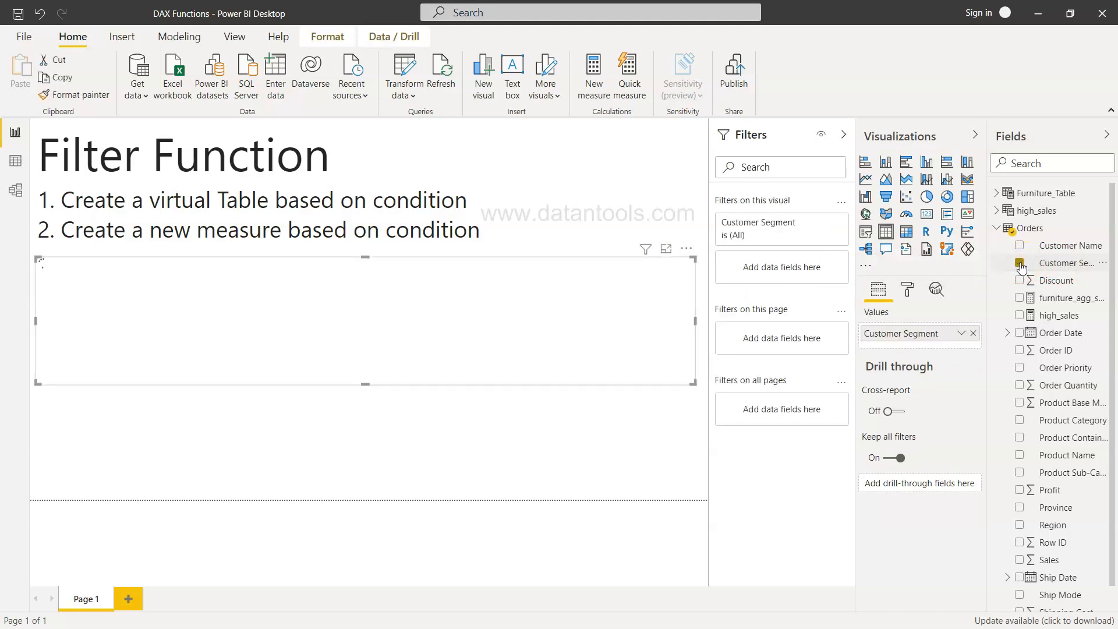
{"action": "left_click", "coordinate": [1020, 262]}
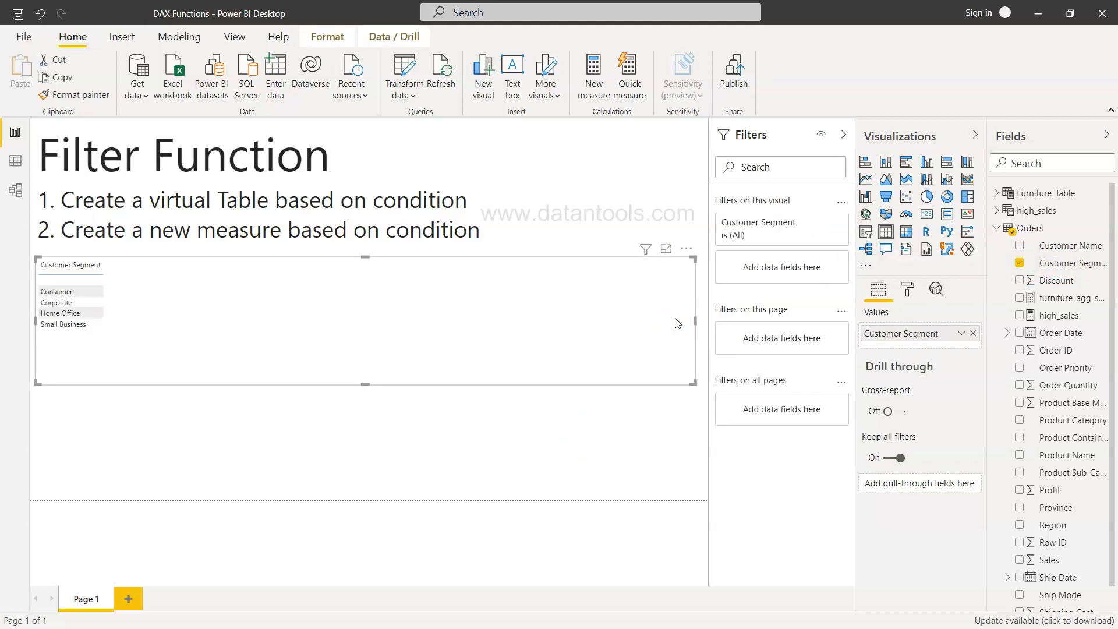
{"action": "mouse_move", "coordinate": [57, 293]}
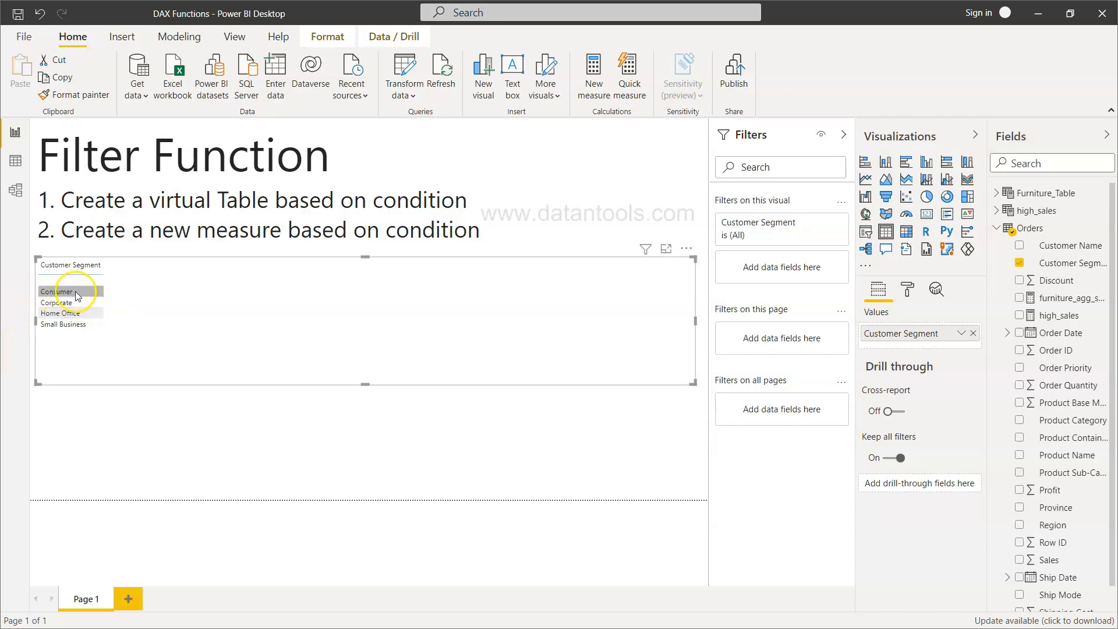
{"action": "mouse_move", "coordinate": [57, 291]}
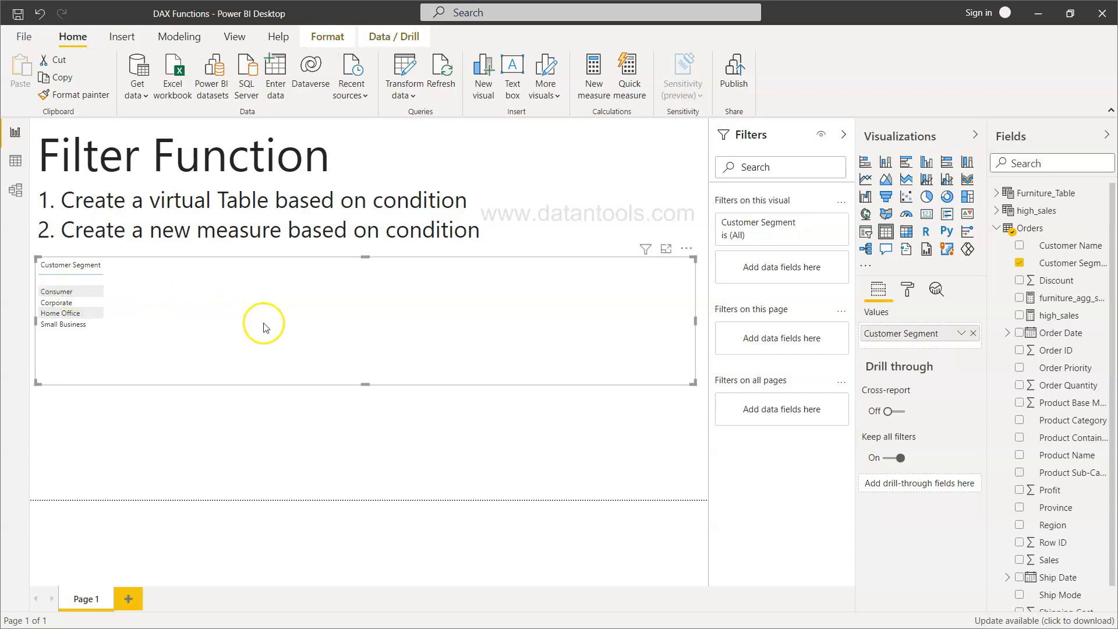
{"action": "mouse_move", "coordinate": [264, 328]}
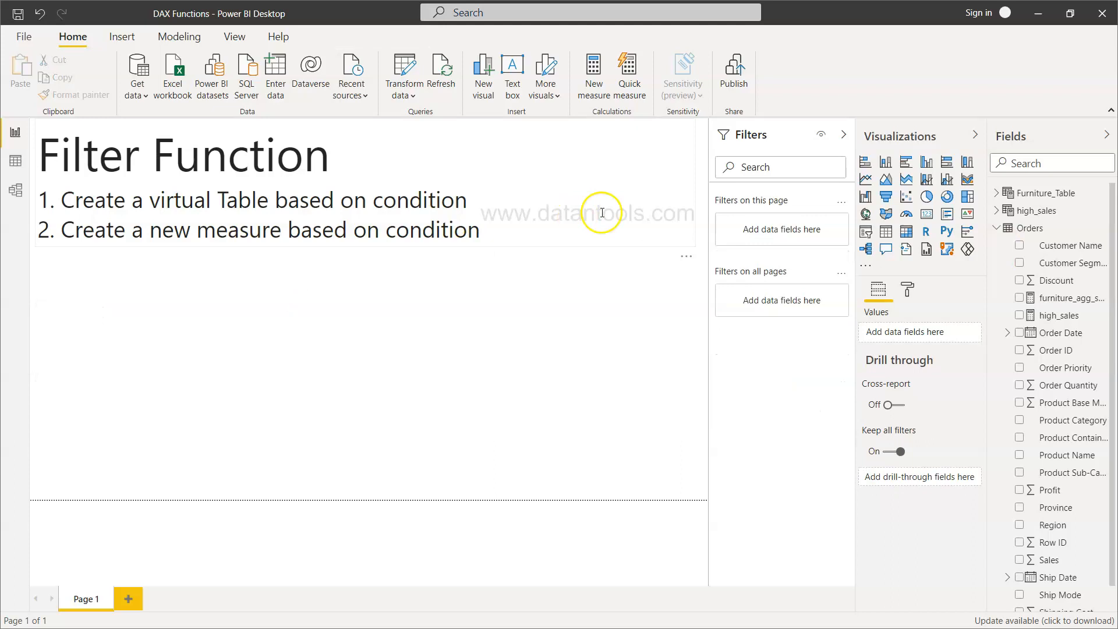
Start a new calculated table from the Modeling tools, showing 'Table =' in the formula bar
{"action": "left_click", "coordinate": [179, 36]}
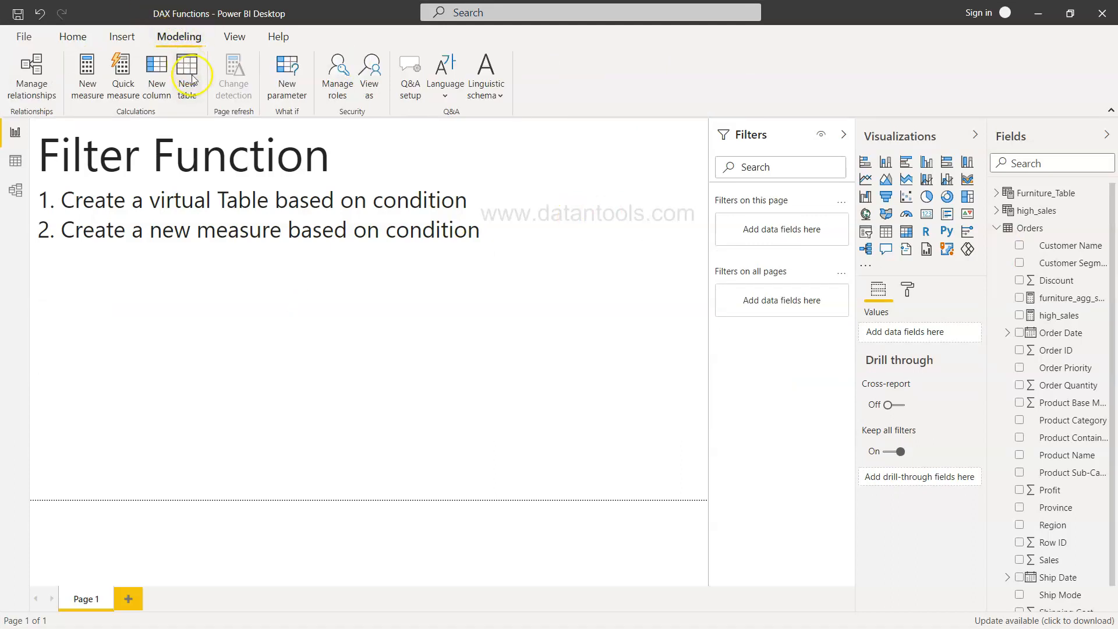
{"action": "mouse_move", "coordinate": [187, 74]}
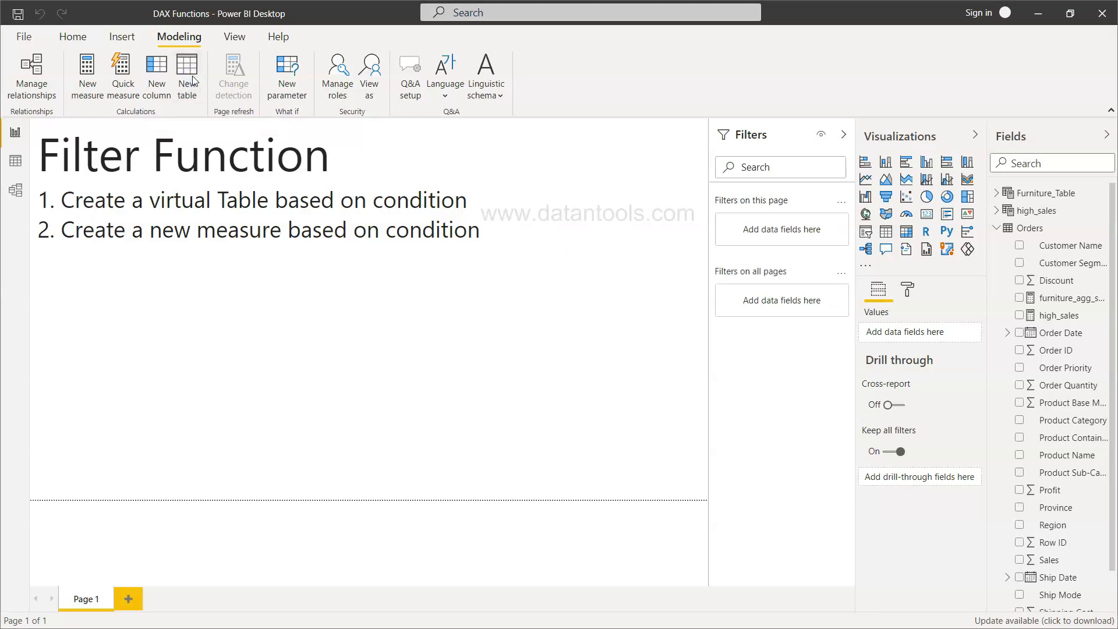
{"action": "left_click", "coordinate": [187, 75]}
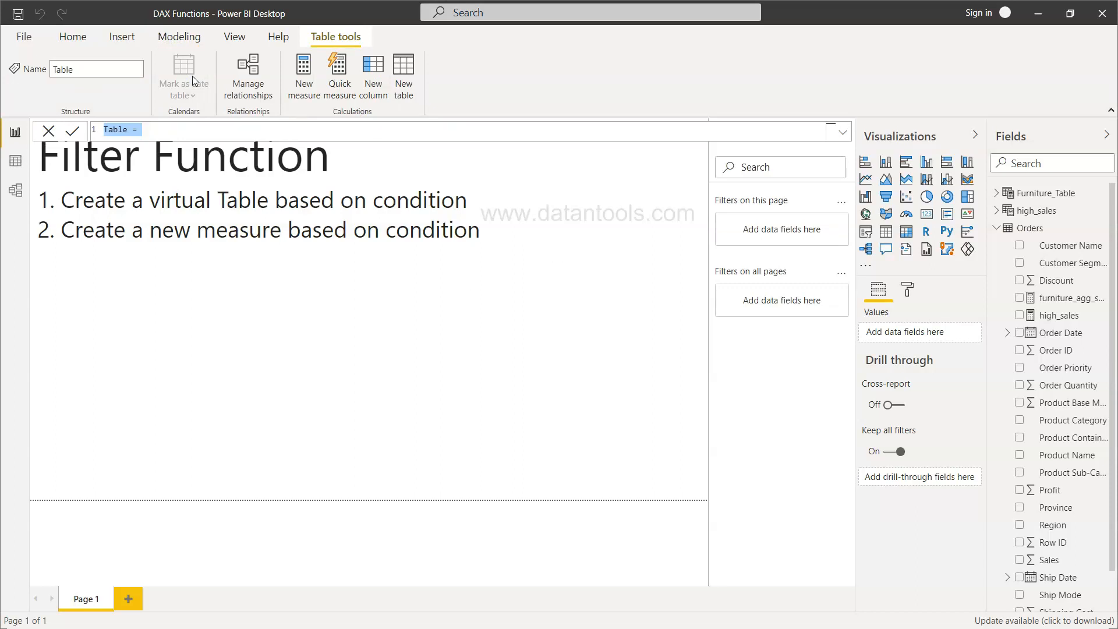
Write Consumer_Data = FILTER(Orders, Orders[Customer Segment] = "Consumer") as the table formula
{"action": "type", "text": "Consumer_Data ="}
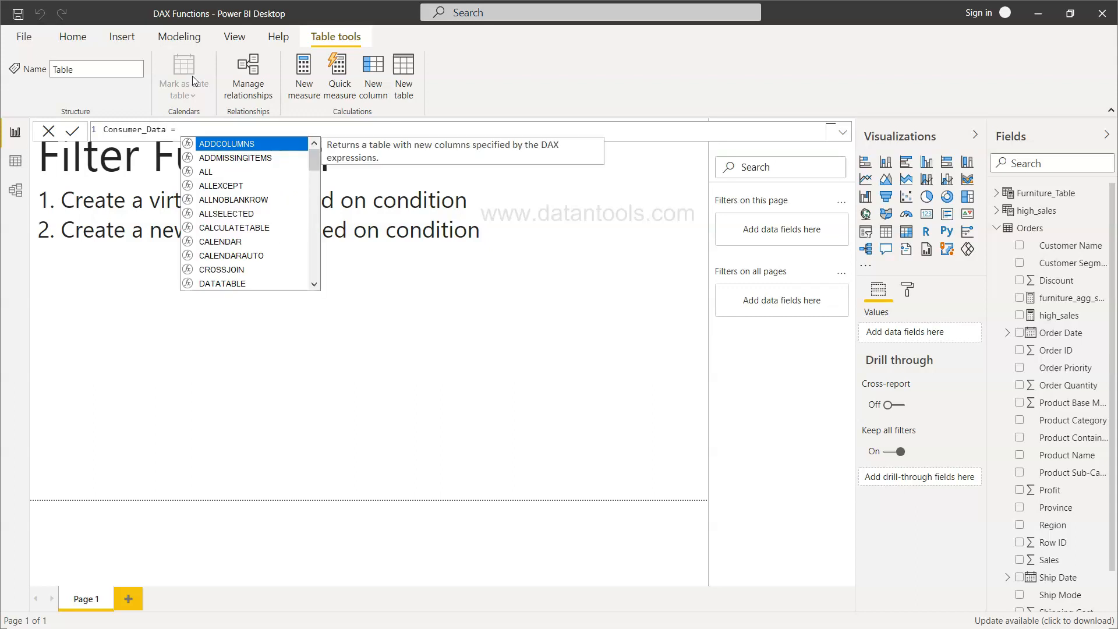
{"action": "type", "text": "fi"}
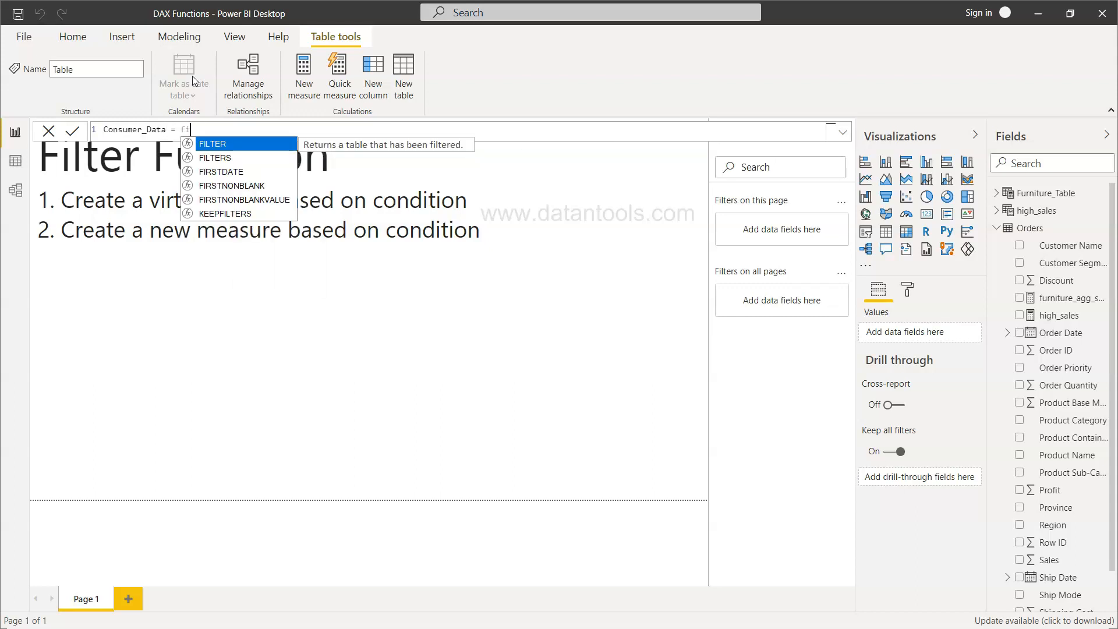
{"action": "type", "text": "FILTER(Orders"}
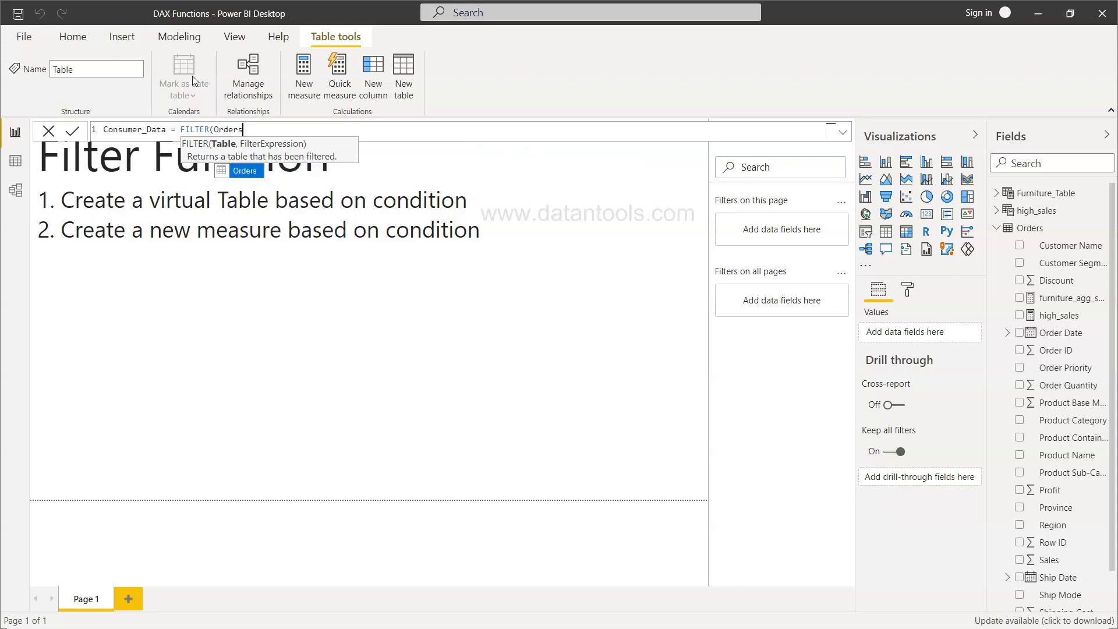
{"action": "type", "text": ", cu"}
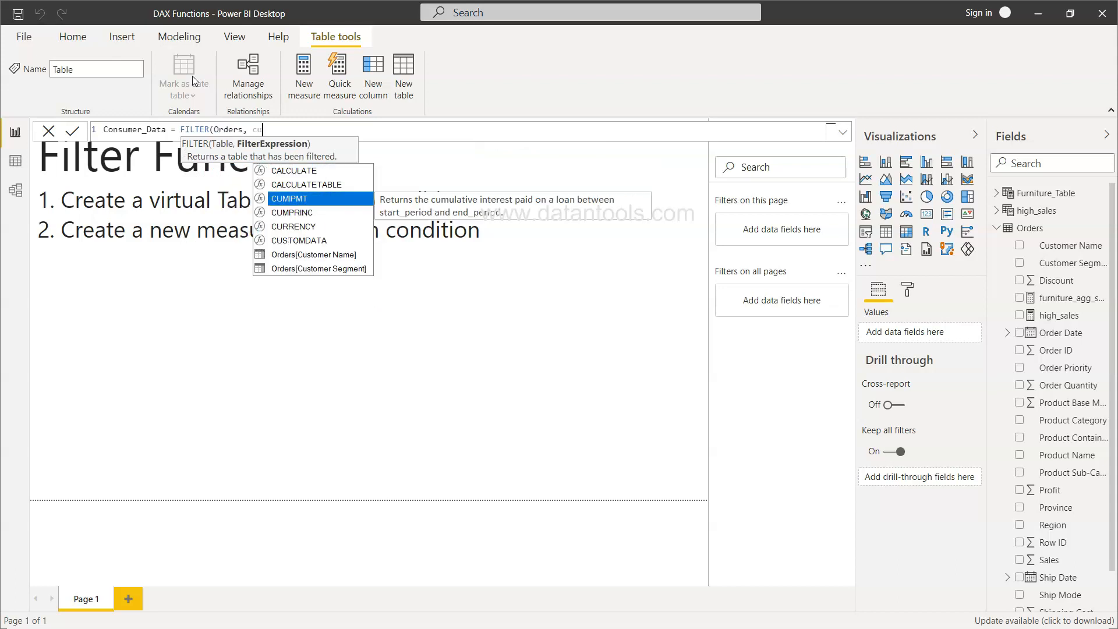
{"action": "type", "text": "tomer Segment] ="}
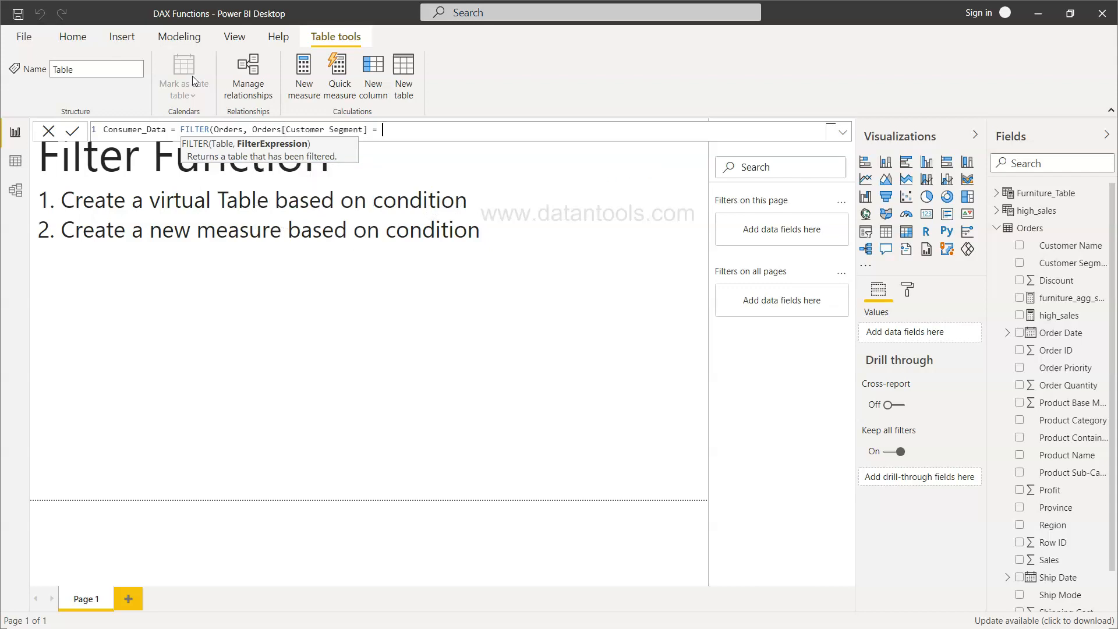
{"action": "type", "text": "\"Consumer\""}
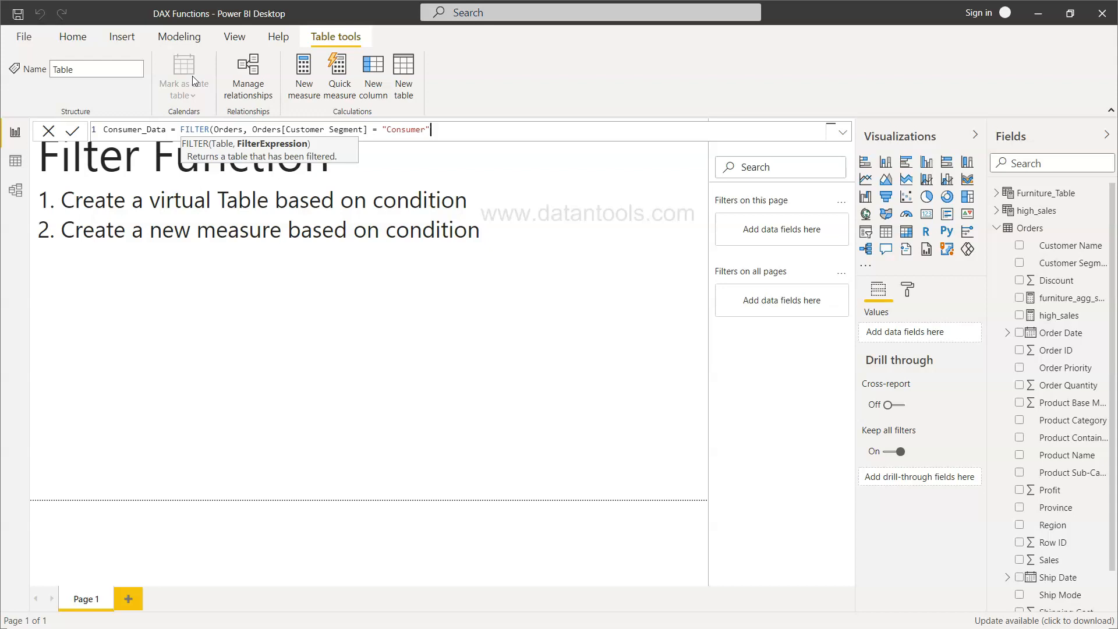
{"action": "type", "text": ")"}
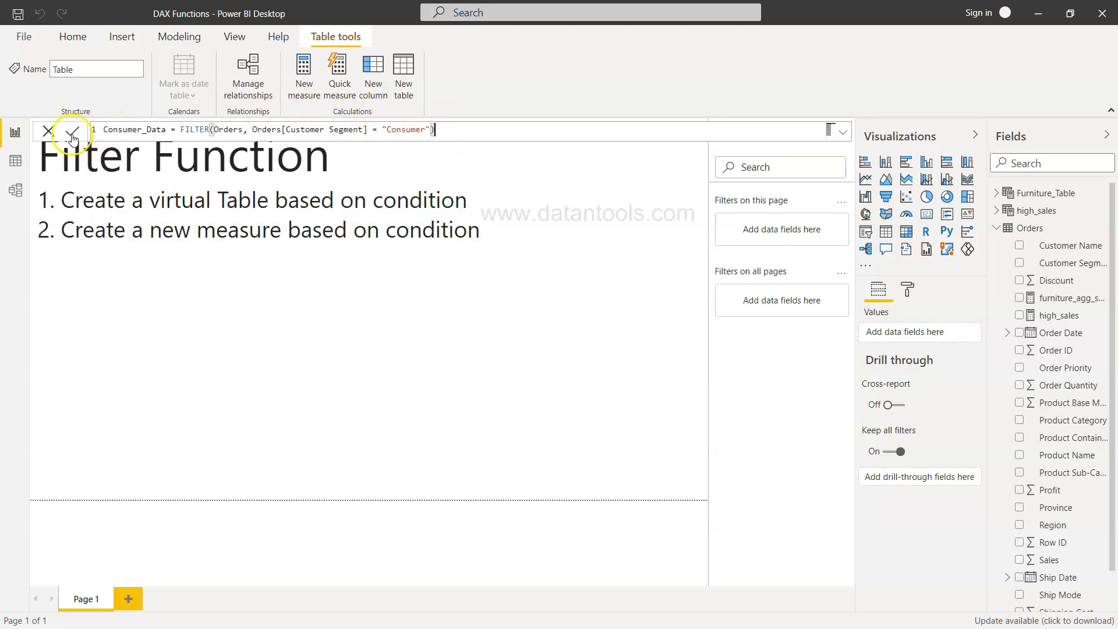
{"action": "left_click", "coordinate": [71, 130]}
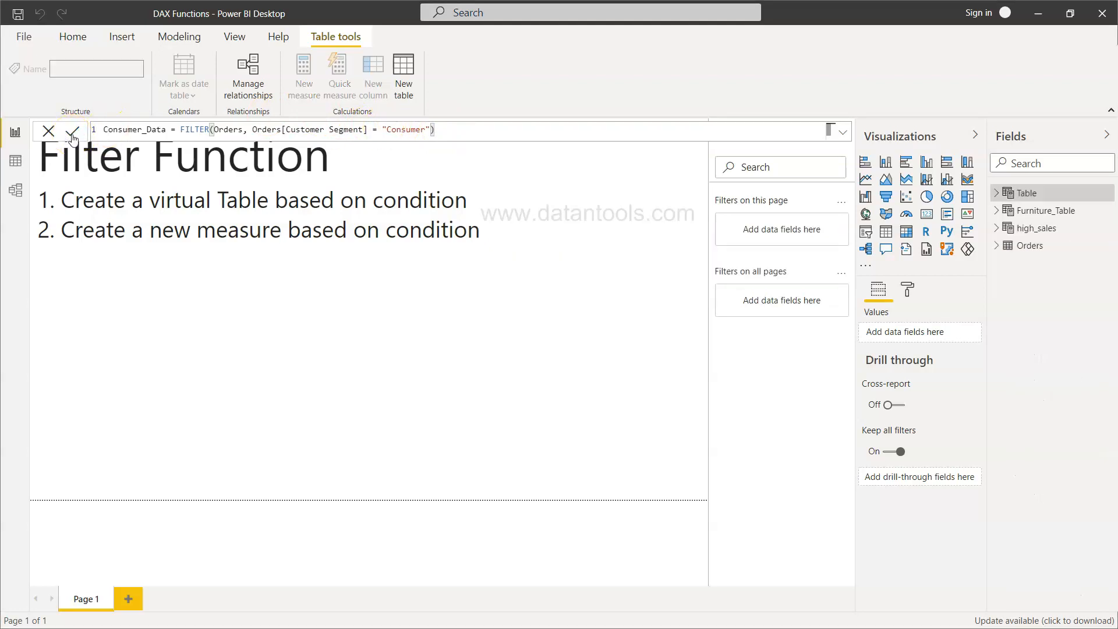
Commit Consumer_Data and verify in Data view that its 1,649 rows list only Consumer
{"action": "left_click", "coordinate": [72, 131]}
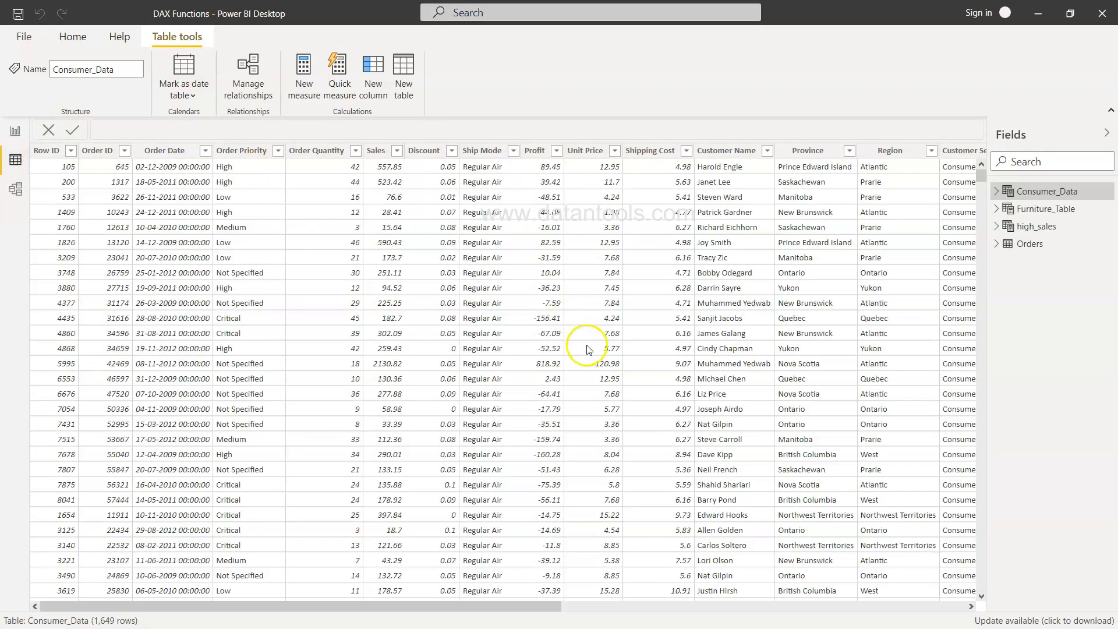
{"action": "mouse_move", "coordinate": [713, 197]}
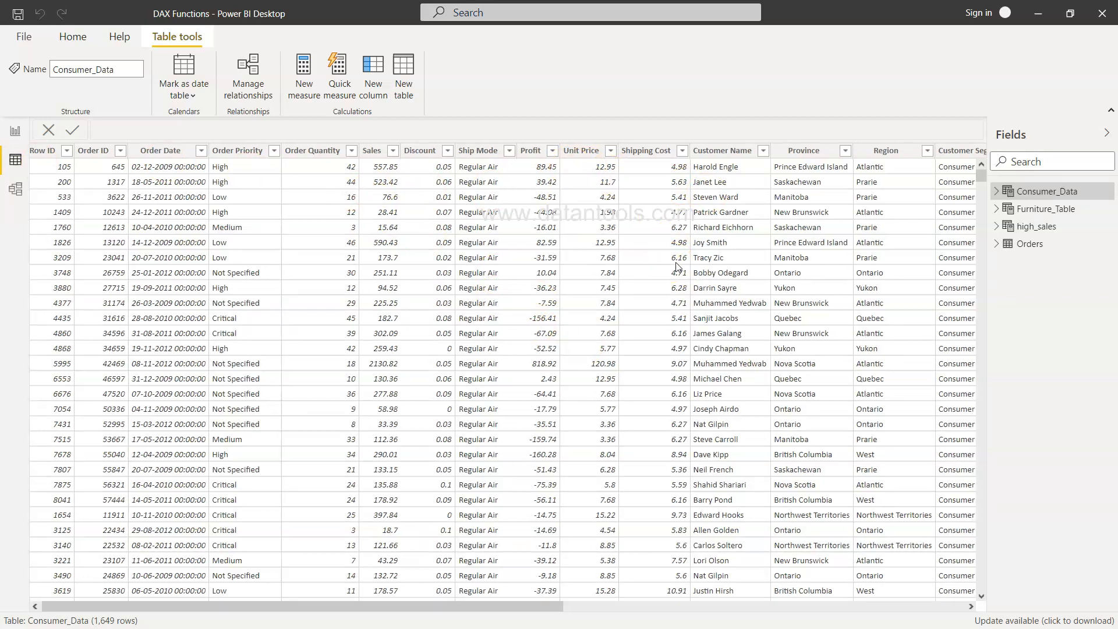
{"action": "scroll", "scroll_direction": "right", "scroll_amount": 3}
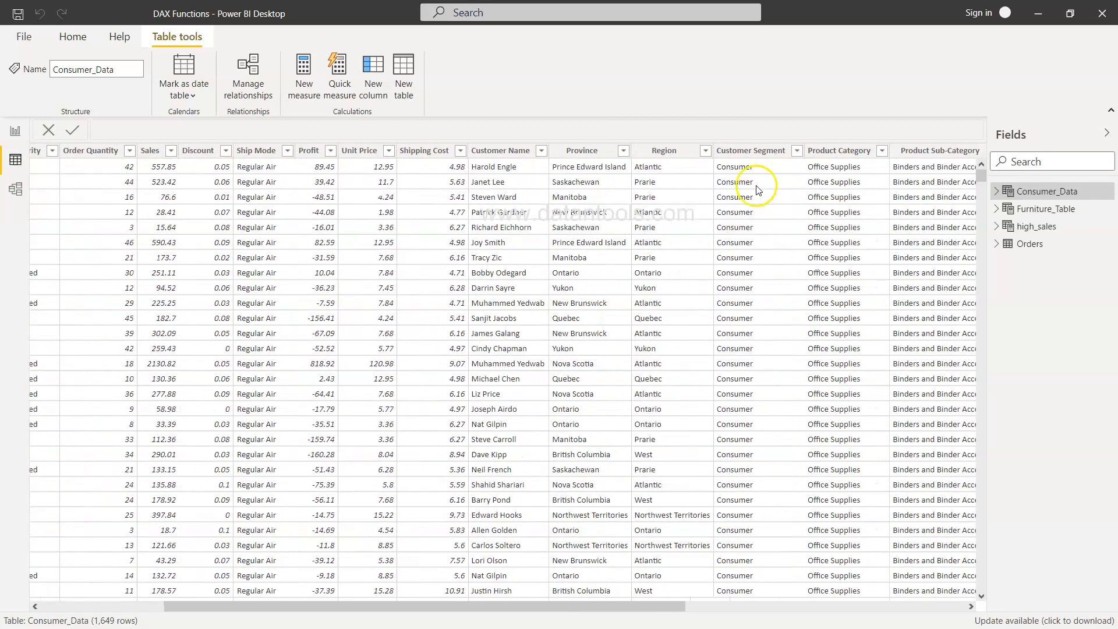
{"action": "mouse_move", "coordinate": [810, 163]}
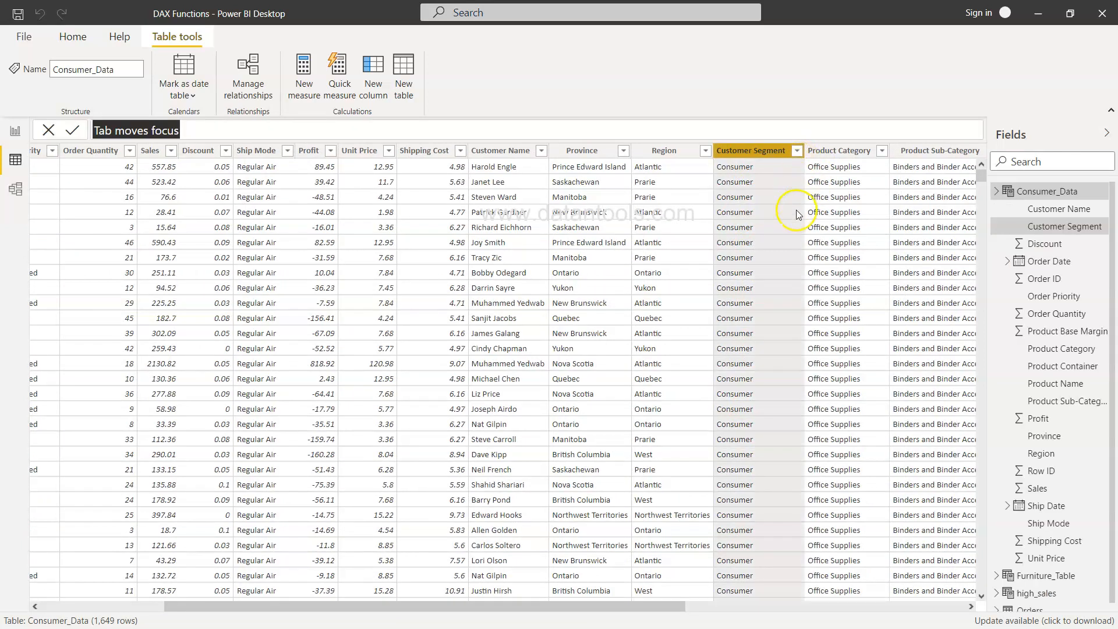
{"action": "left_click", "coordinate": [796, 150]}
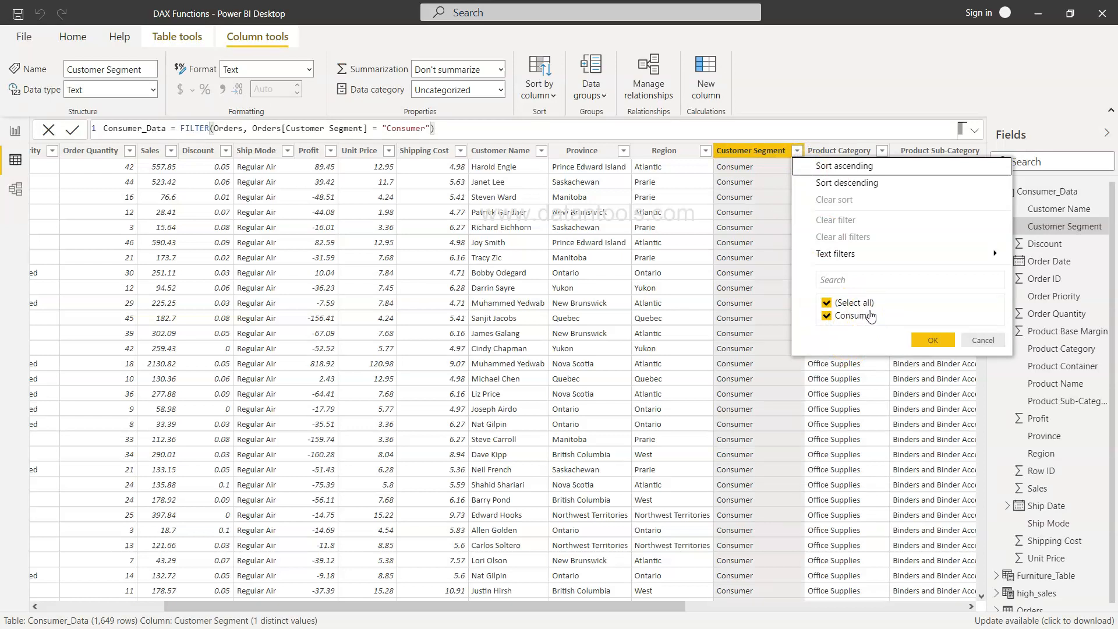
{"action": "left_click", "coordinate": [932, 340]}
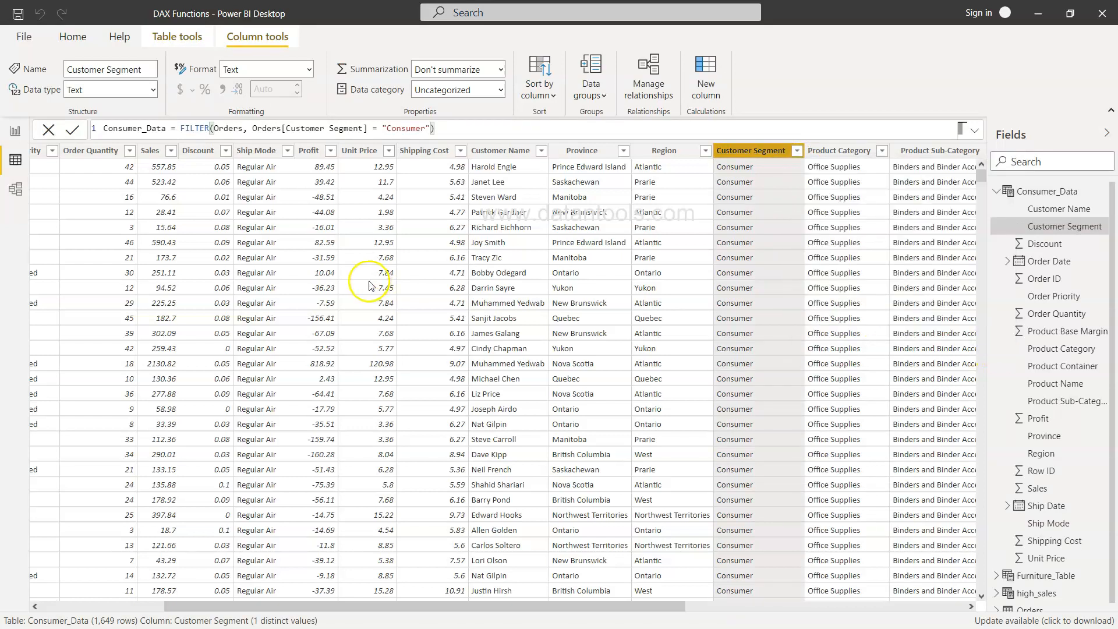
{"action": "mouse_move", "coordinate": [13, 138]}
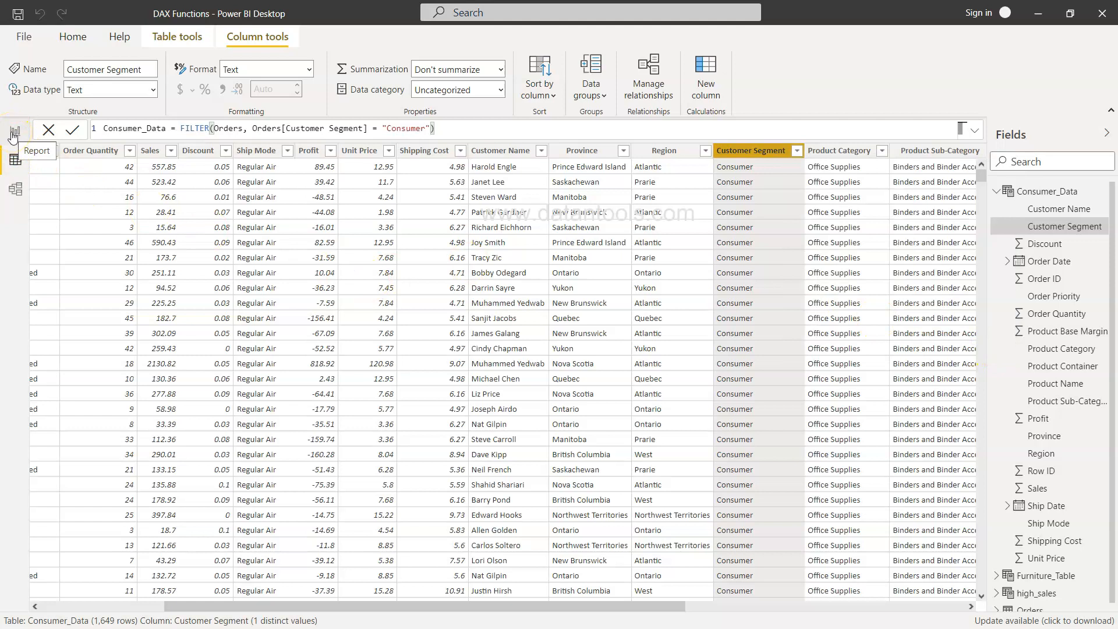
Return to the report page and expand the Orders table's field list
{"action": "left_click", "coordinate": [14, 132]}
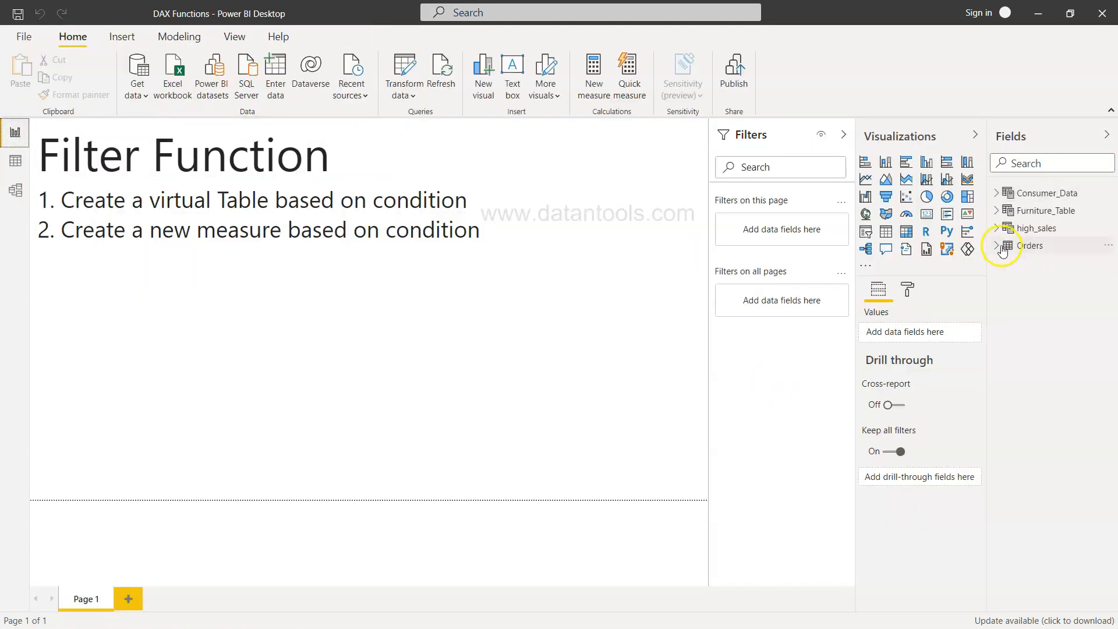
{"action": "left_click", "coordinate": [1007, 245]}
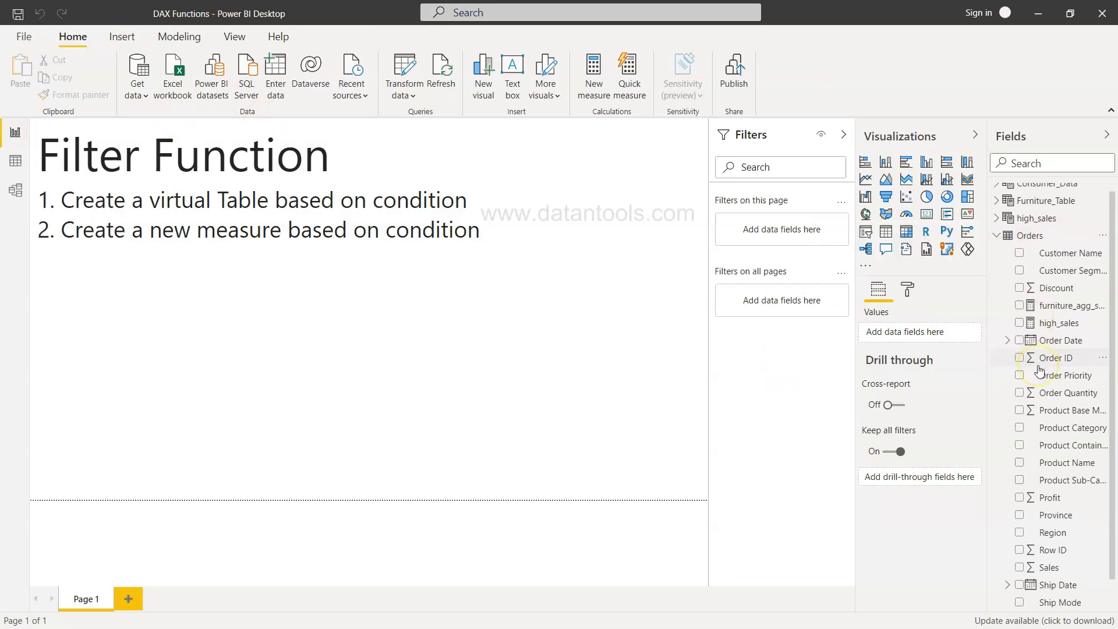
{"action": "scroll", "scroll_direction": "up", "scroll_amount": 3}
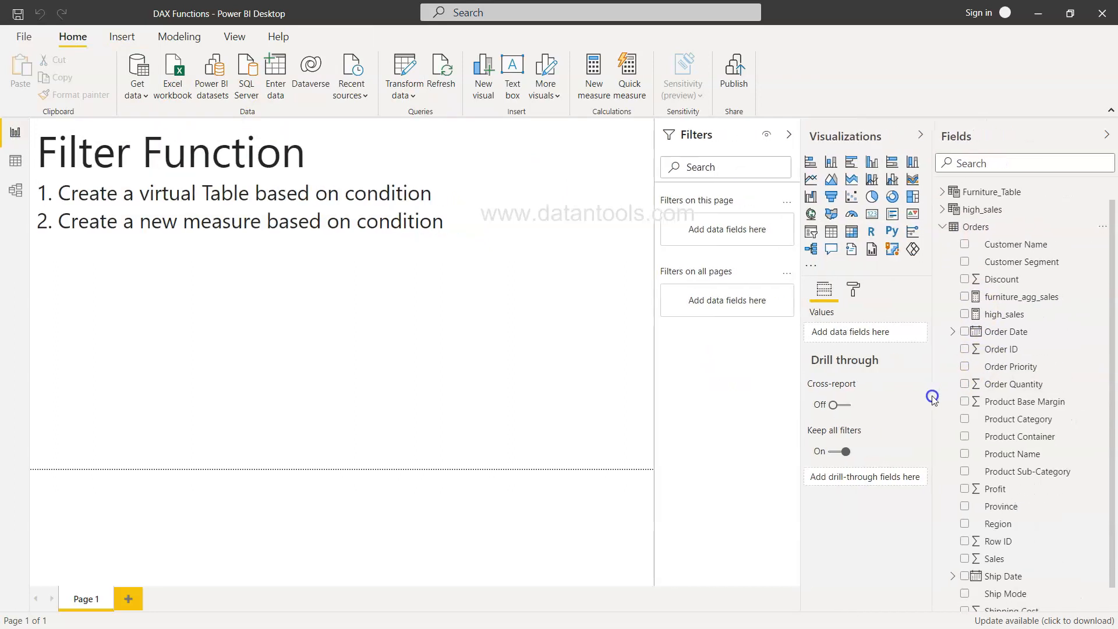
{"action": "mouse_move", "coordinate": [1005, 425]}
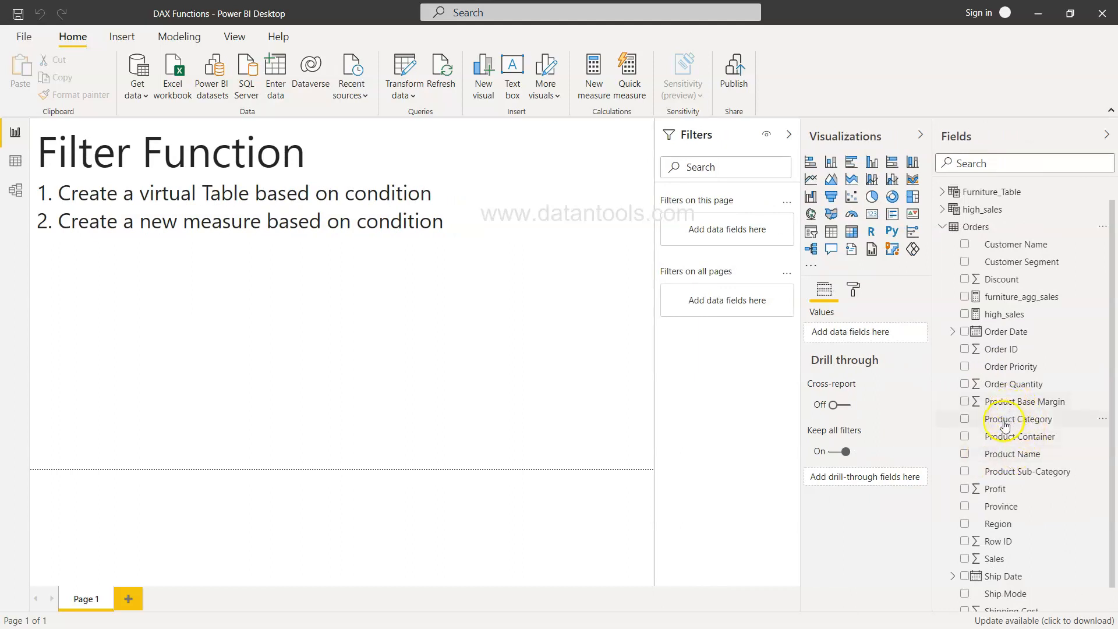
{"action": "mouse_move", "coordinate": [988, 199]}
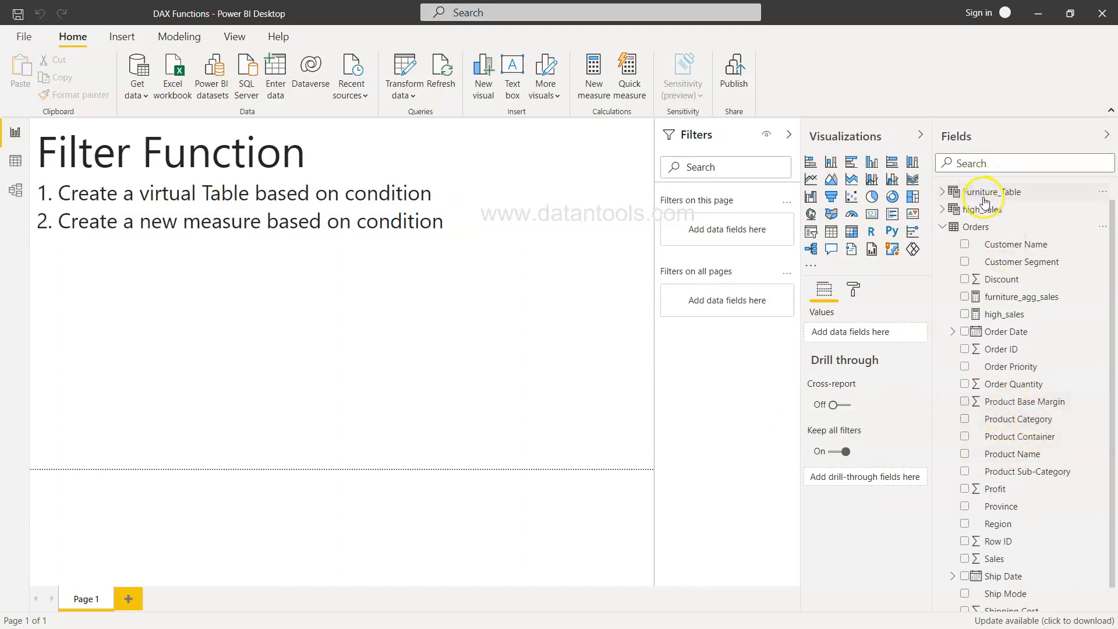
{"action": "mouse_move", "coordinate": [991, 191]}
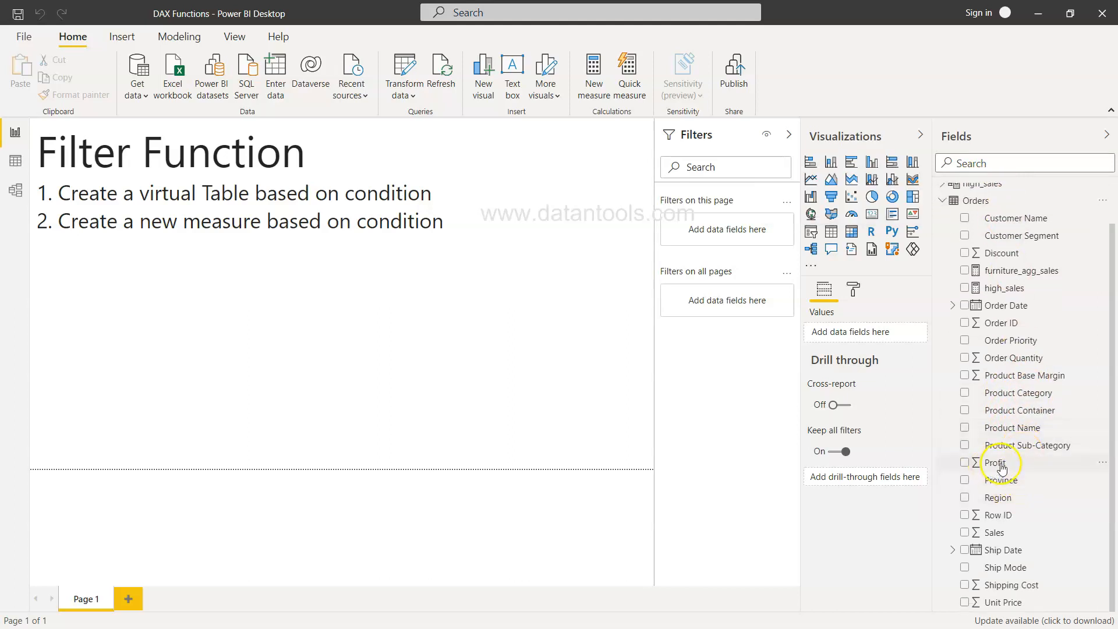
{"action": "mouse_move", "coordinate": [996, 462]}
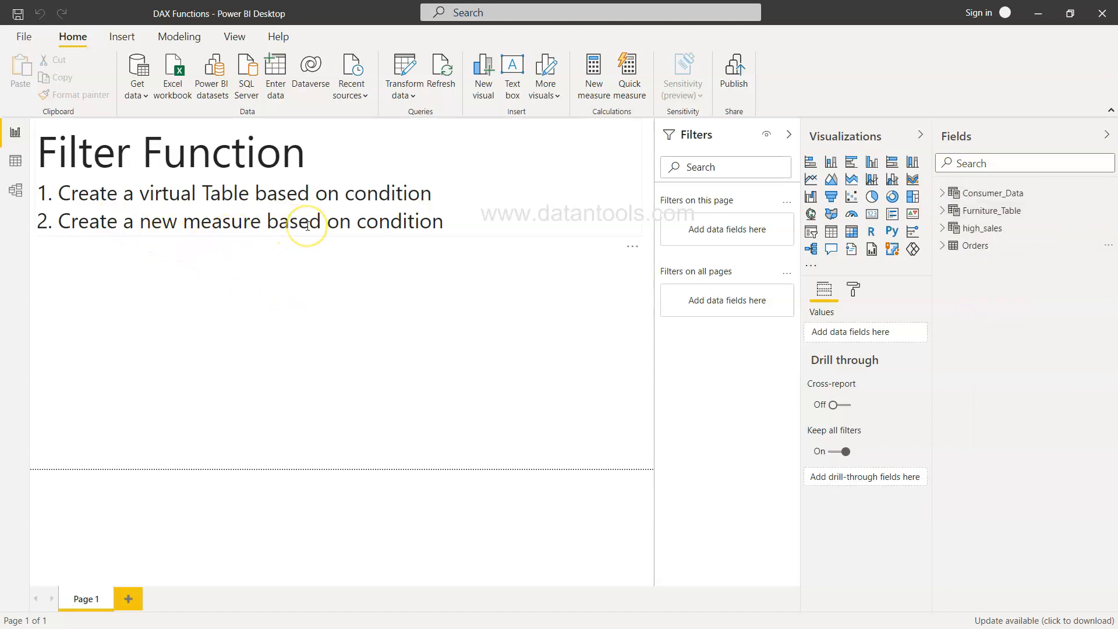
{"action": "mouse_move", "coordinate": [350, 339]}
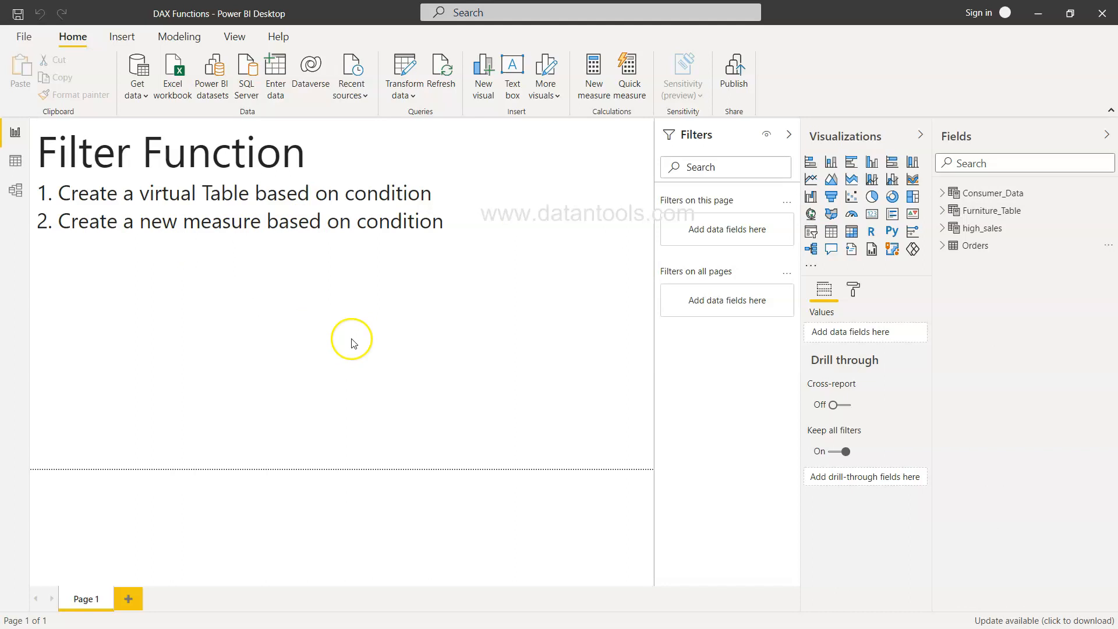
{"action": "mouse_move", "coordinate": [594, 75]}
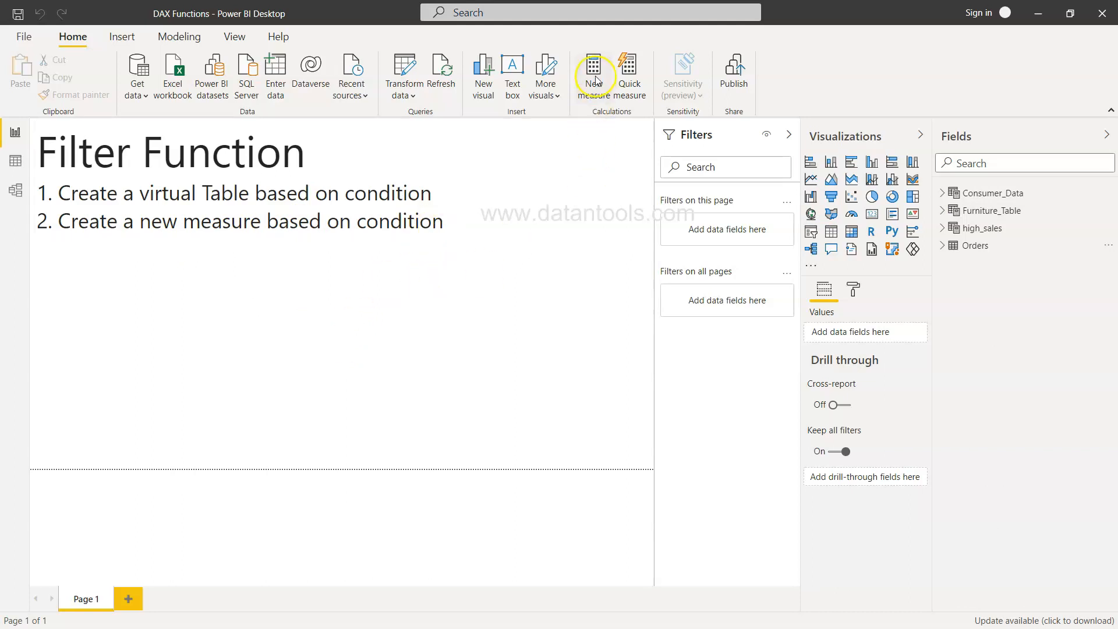
{"action": "mouse_move", "coordinate": [593, 74]}
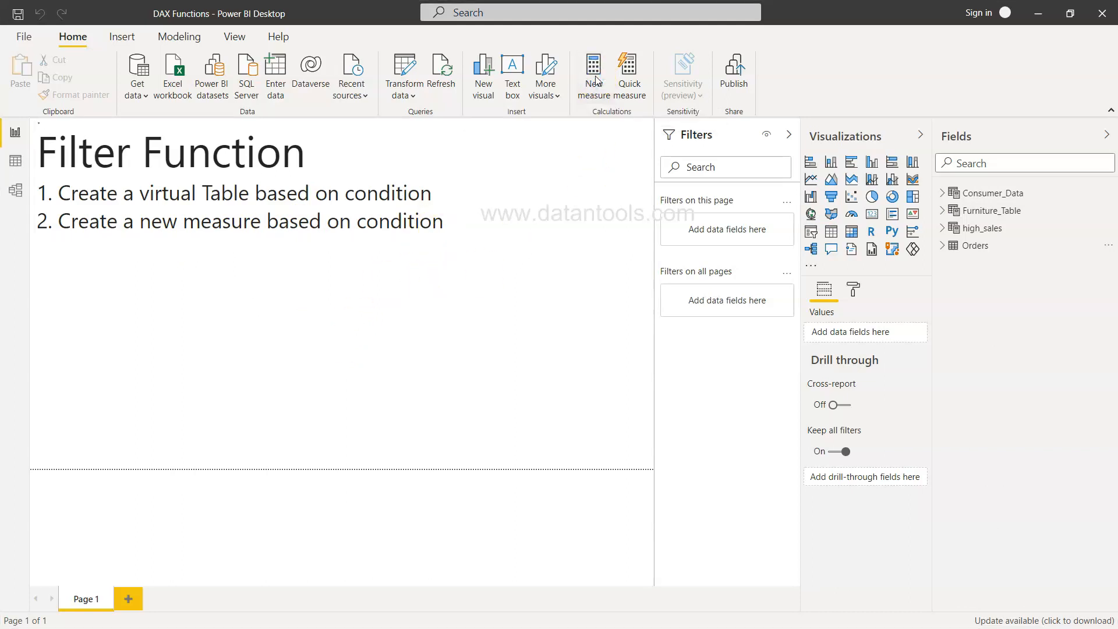
Begin a Consumer_Sales measure as CALCULATE(sum(Orders[Sales]), under Consumer_Data
{"action": "left_click", "coordinate": [593, 74]}
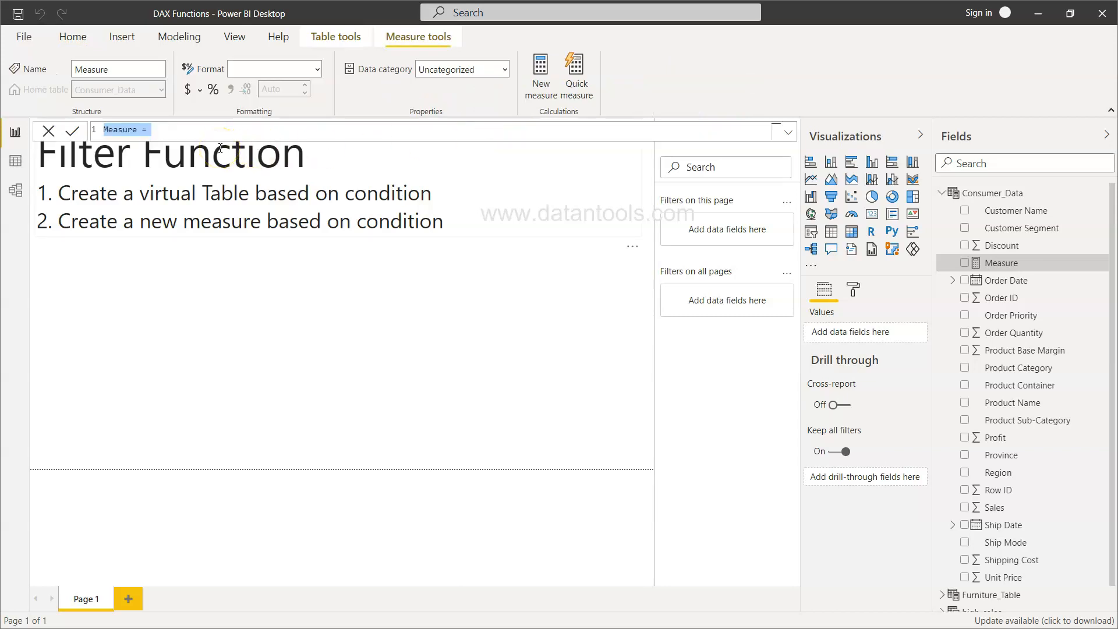
{"action": "type", "text": "cc"}
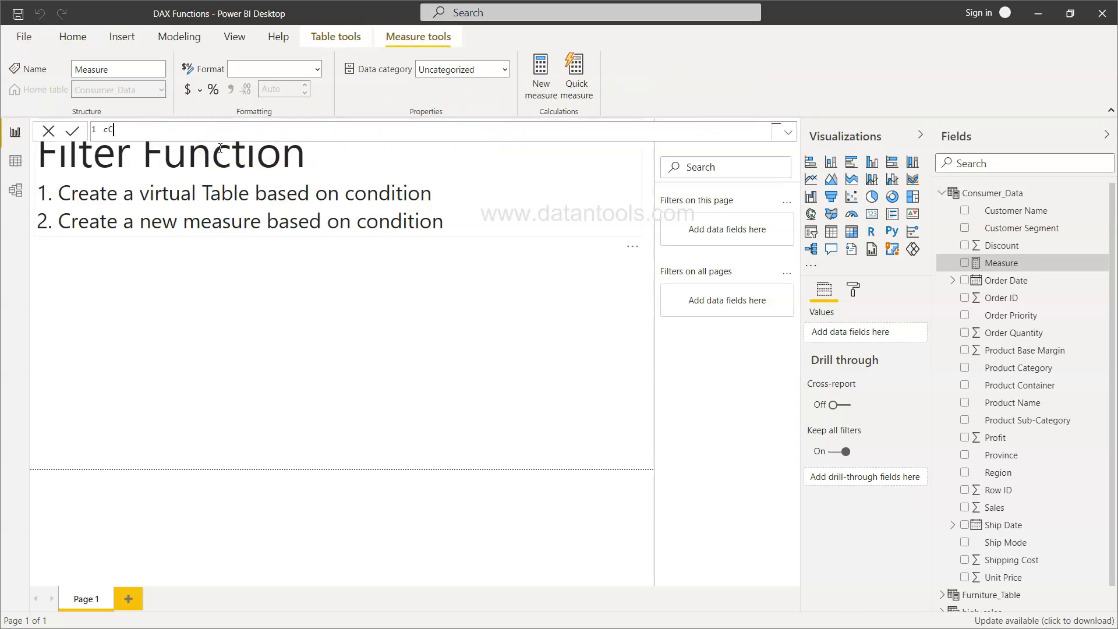
{"action": "type", "text": "Consumer Sal"}
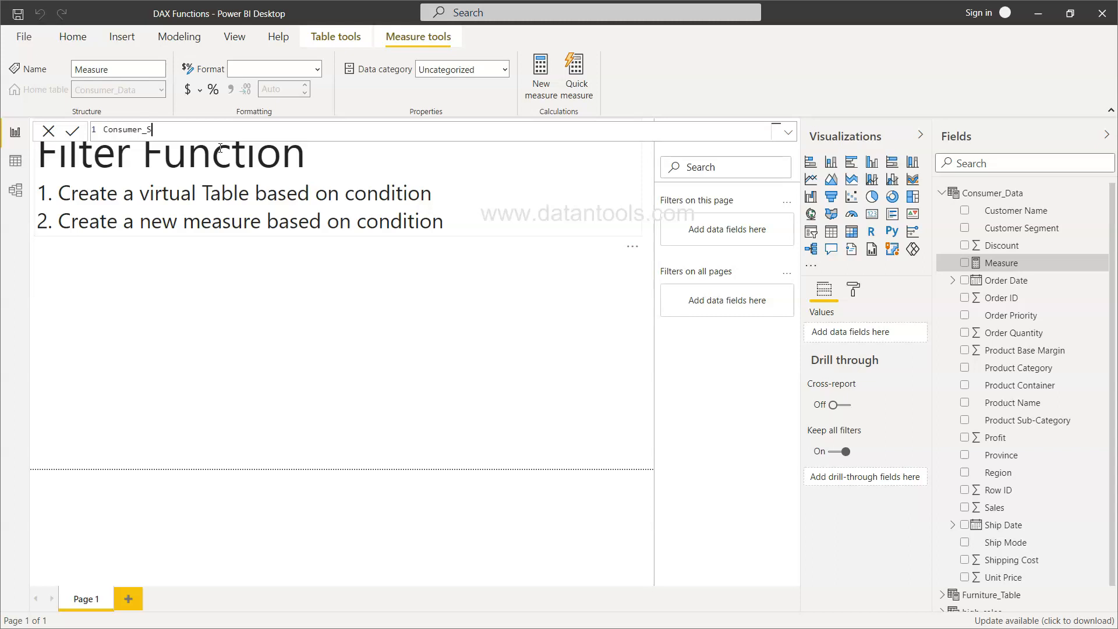
{"action": "type", "text": "ales ="}
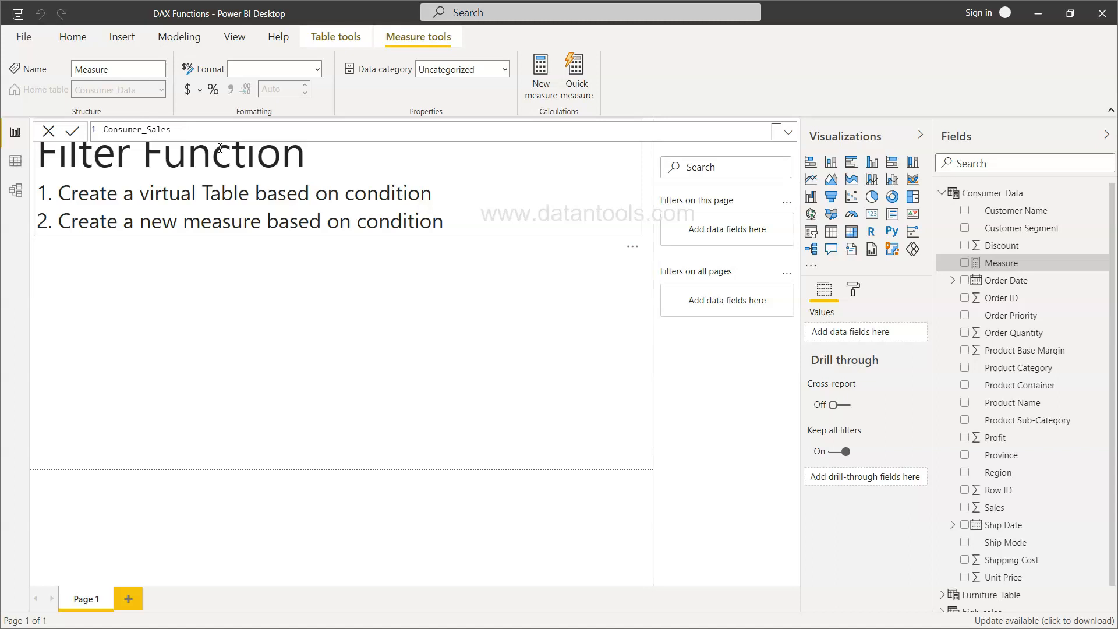
{"action": "type", "text": "CALCULATE("}
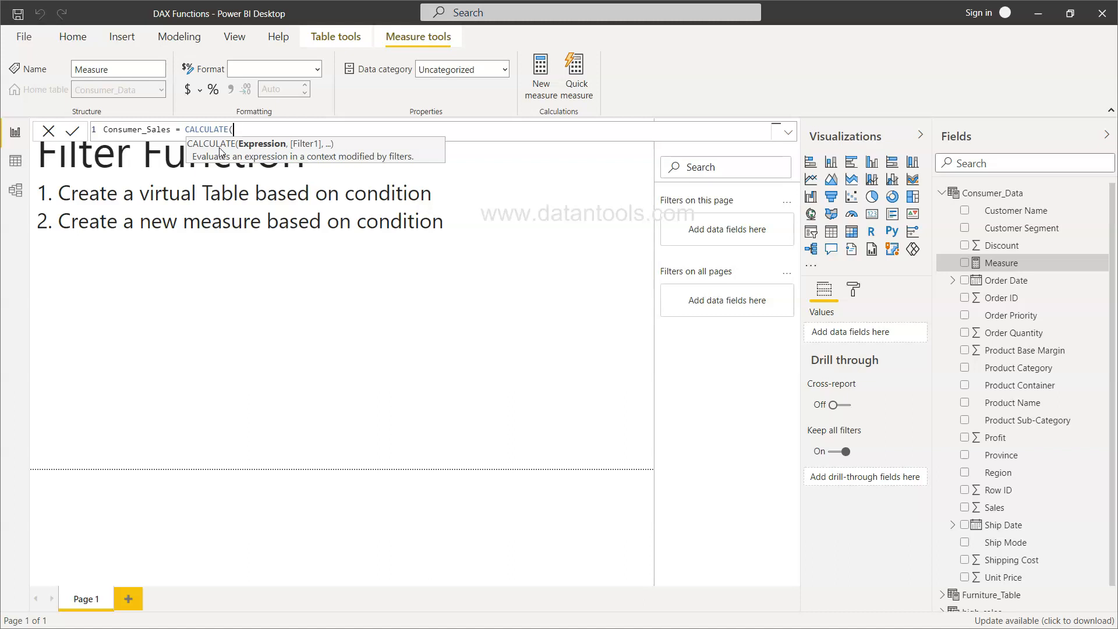
{"action": "type", "text": "sum("}
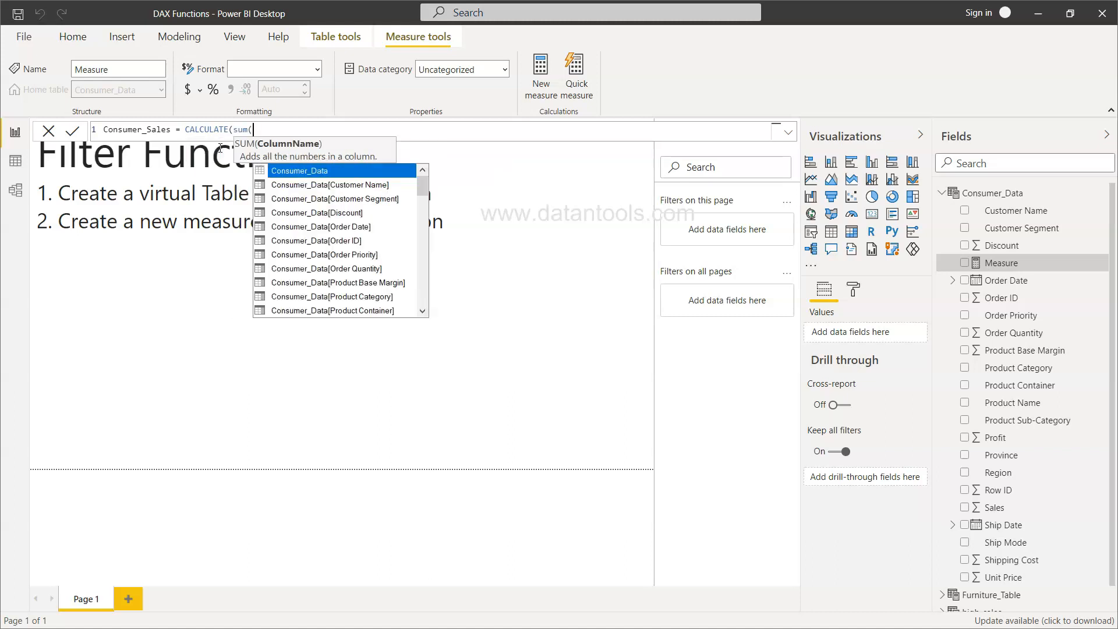
{"action": "type", "text": "Sales]"}
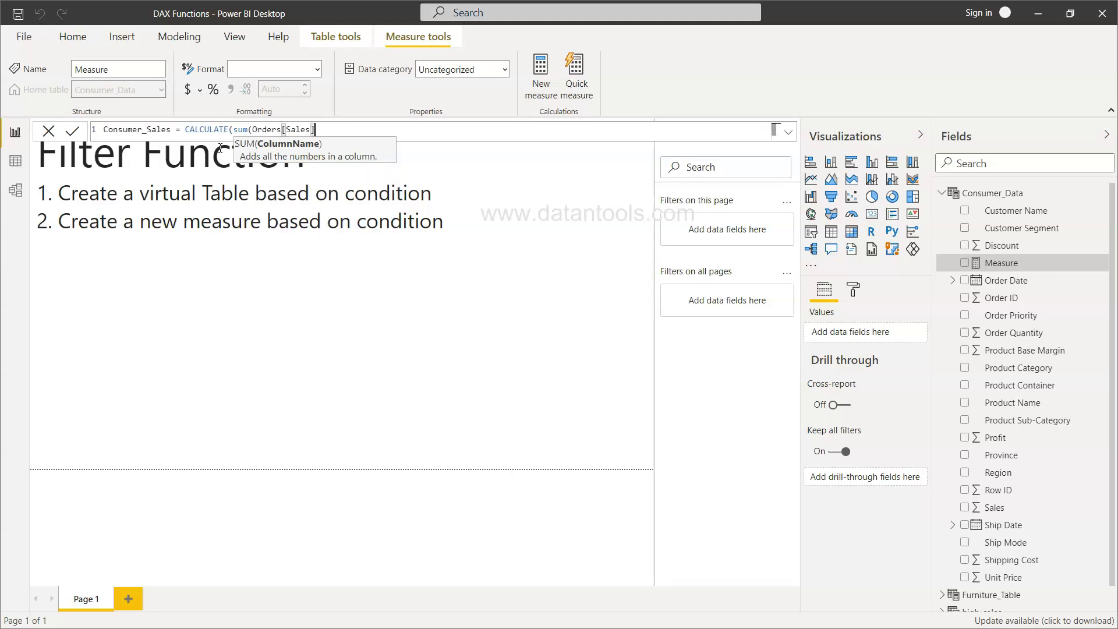
{"action": "type", "text": "),"}
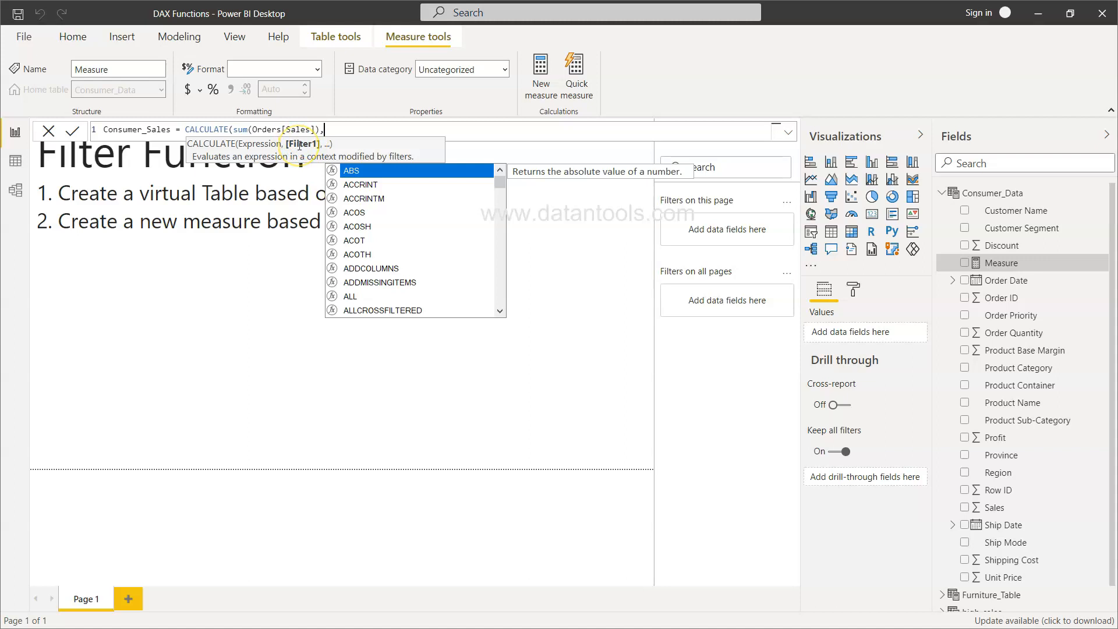
Complete it with FILTER(Orders, Orders[Customer Segment]="Consumer"))
{"action": "type", "text": "FILTER("}
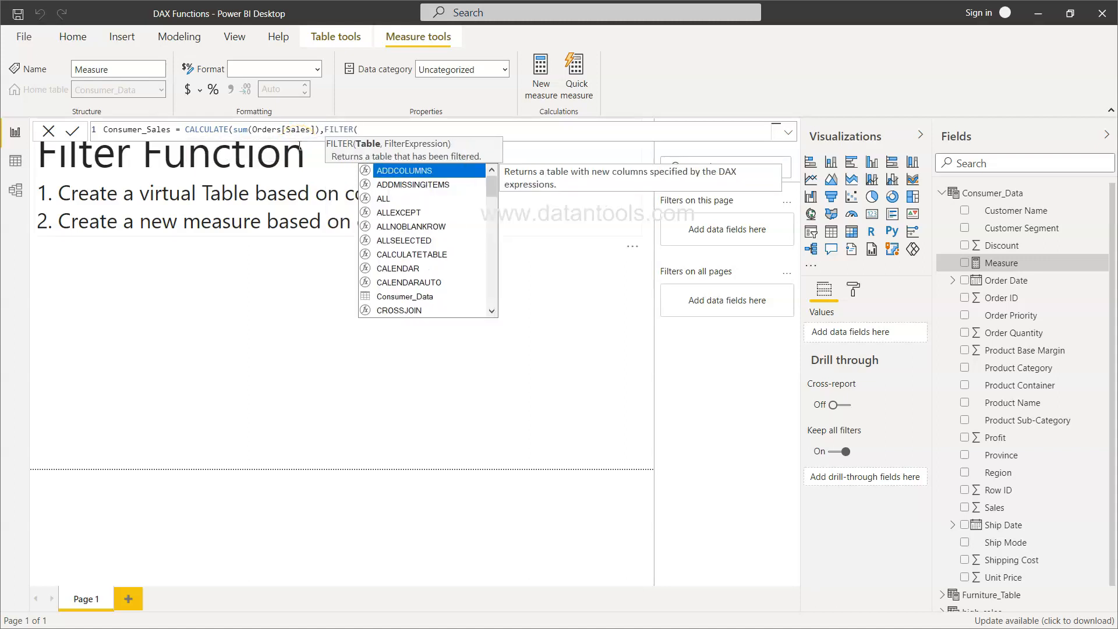
{"action": "type", "text": "c"}
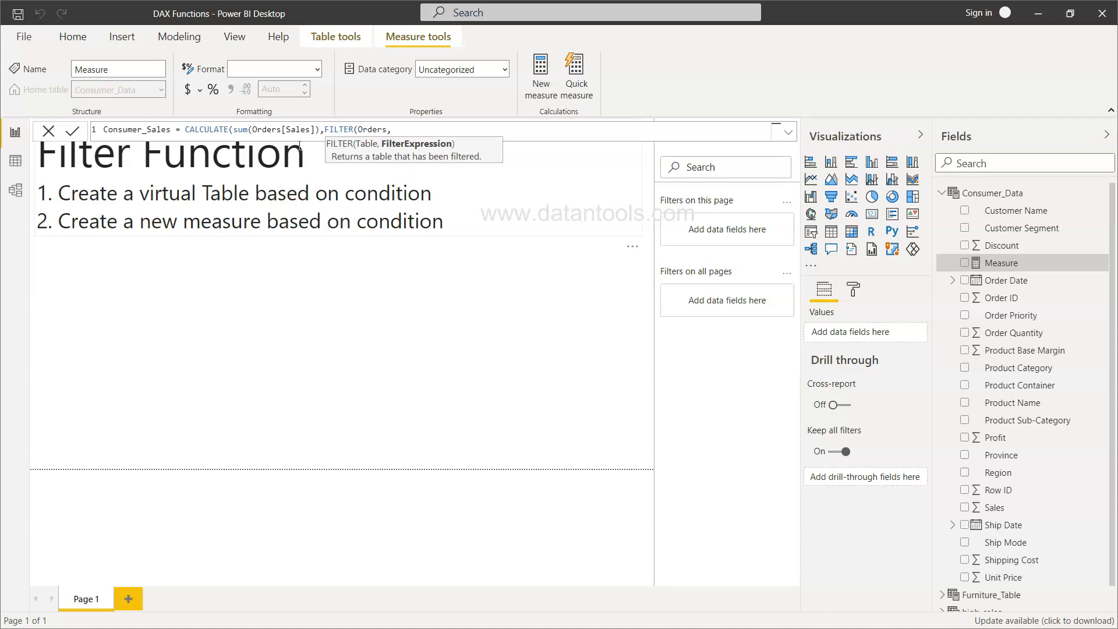
{"action": "type", "text": "customer Segment]"}
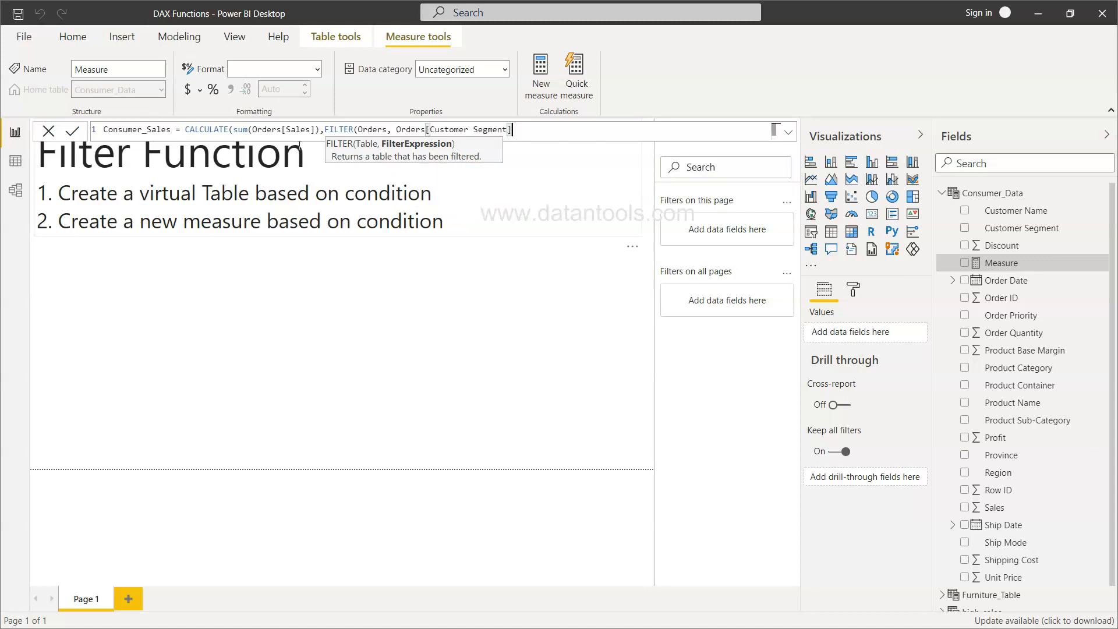
{"action": "type", "text": "=\"Cons"}
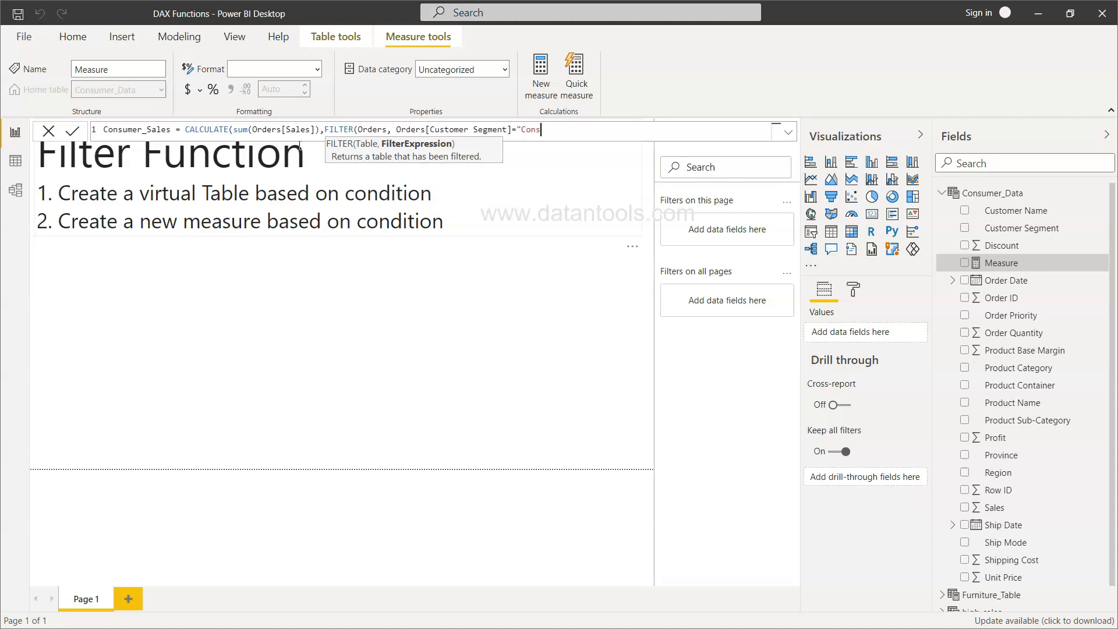
{"action": "type", "text": "umer\")"}
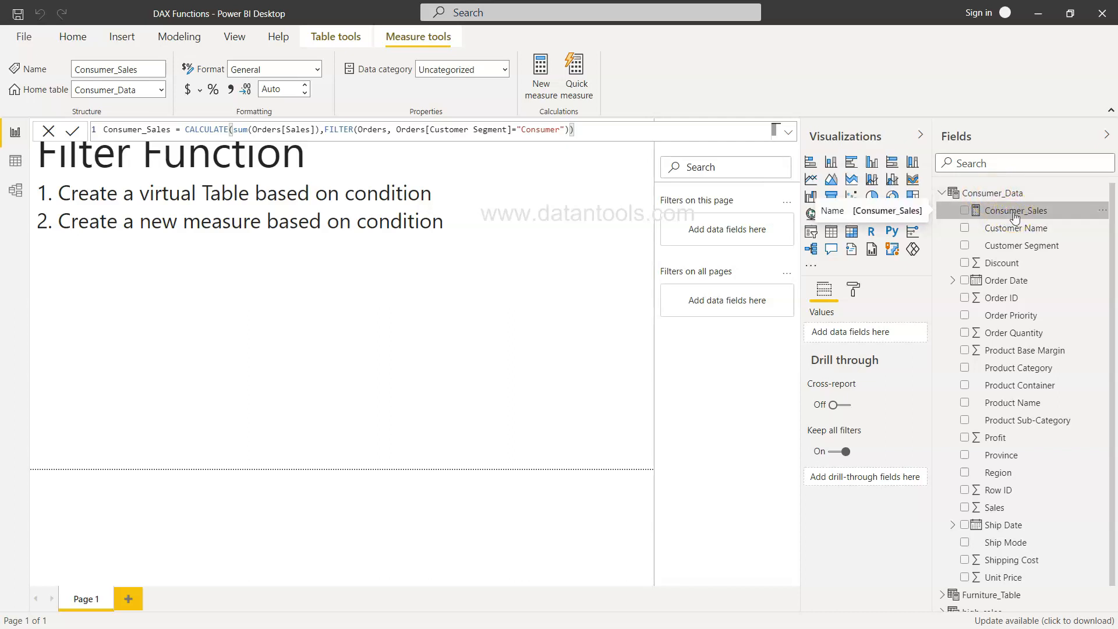
Select the measure formula and make Orders the active table instead
{"action": "left_click", "coordinate": [603, 129]}
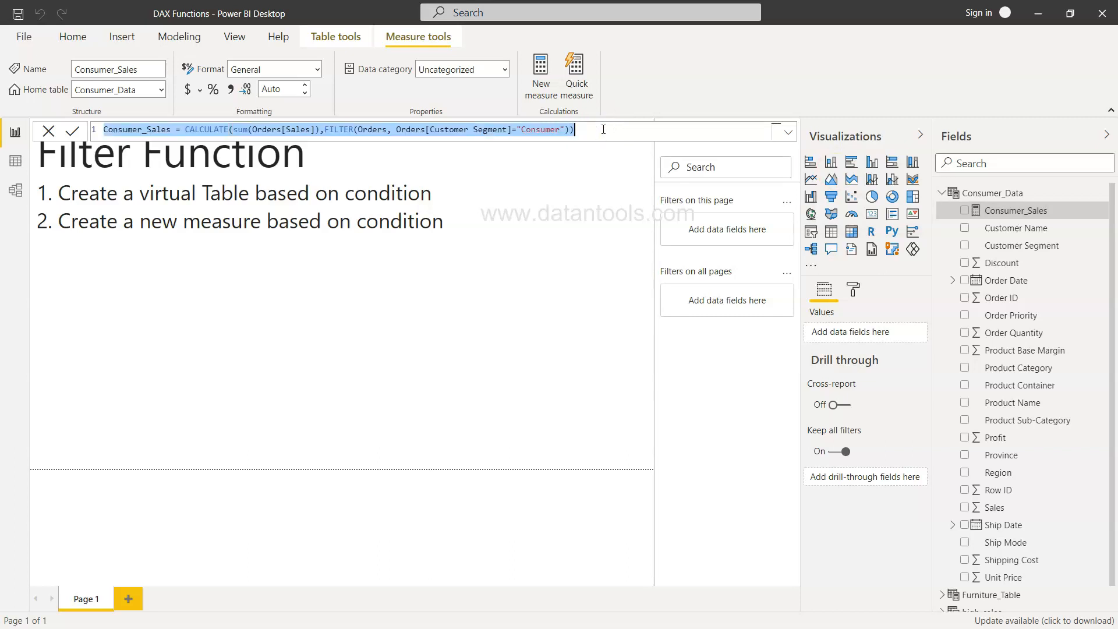
{"action": "mouse_move", "coordinate": [1019, 211]}
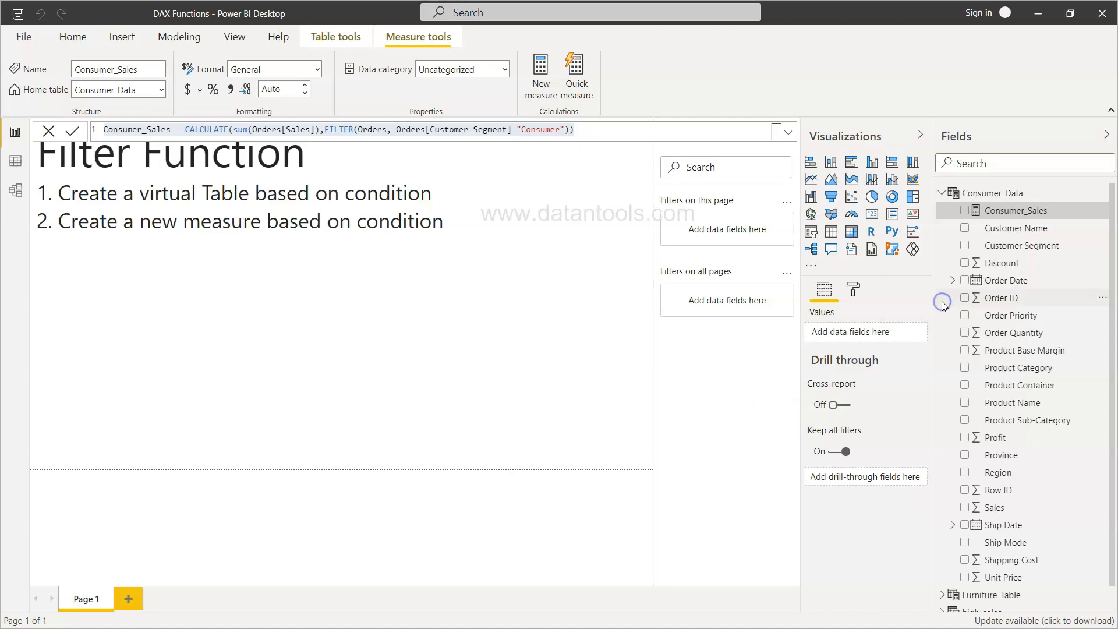
{"action": "mouse_move", "coordinate": [633, 350]}
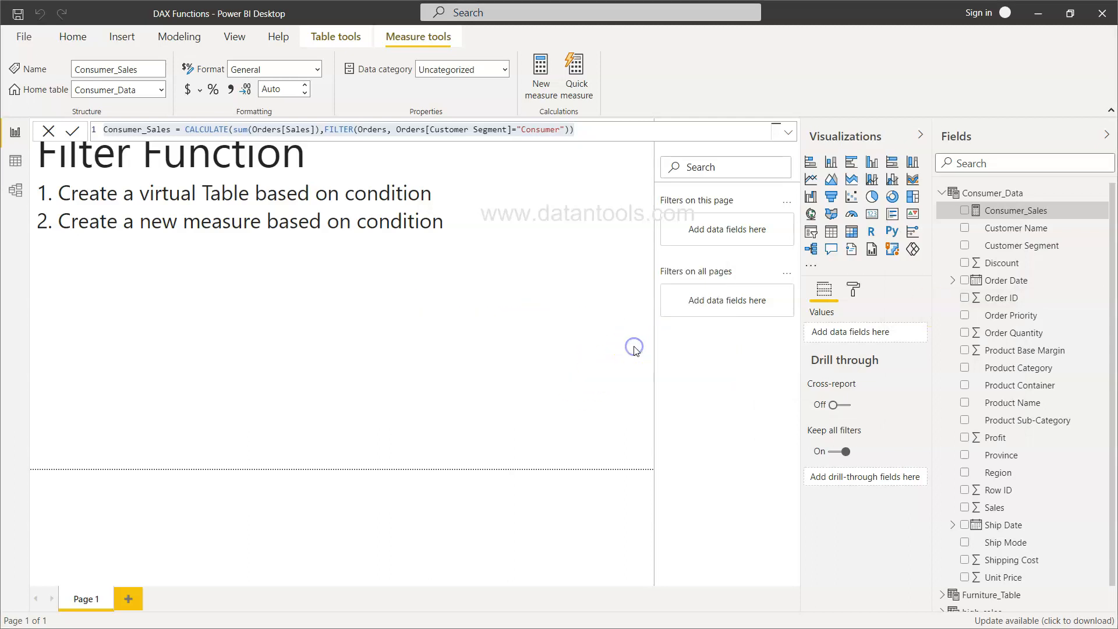
{"action": "left_click", "coordinate": [72, 36]}
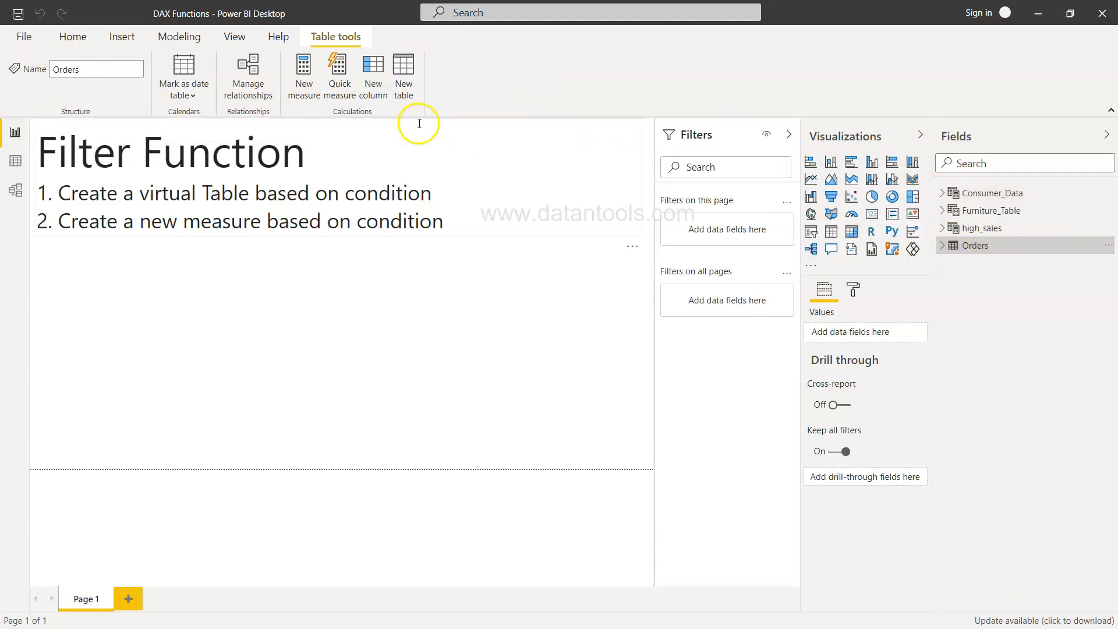
{"action": "mouse_move", "coordinate": [302, 75]}
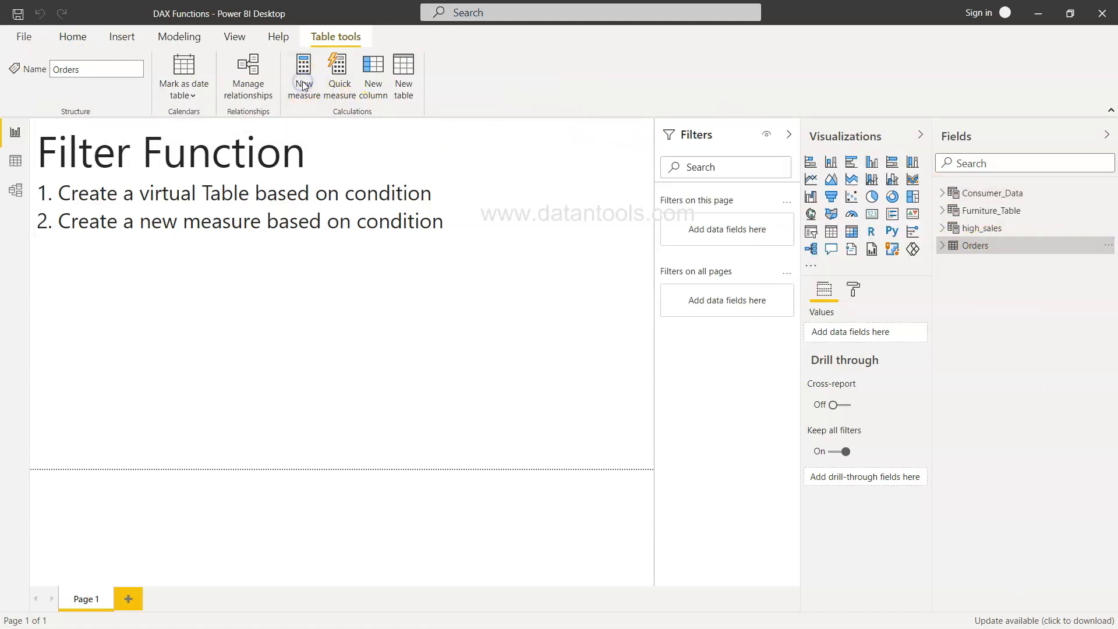
Add Consumer_Sales = CALCULATE(sum(Orders[Sales]),FILTER(Orders, Orders[Customer Segment]="Consumer")) to Orders and commit it
{"action": "left_click", "coordinate": [302, 74]}
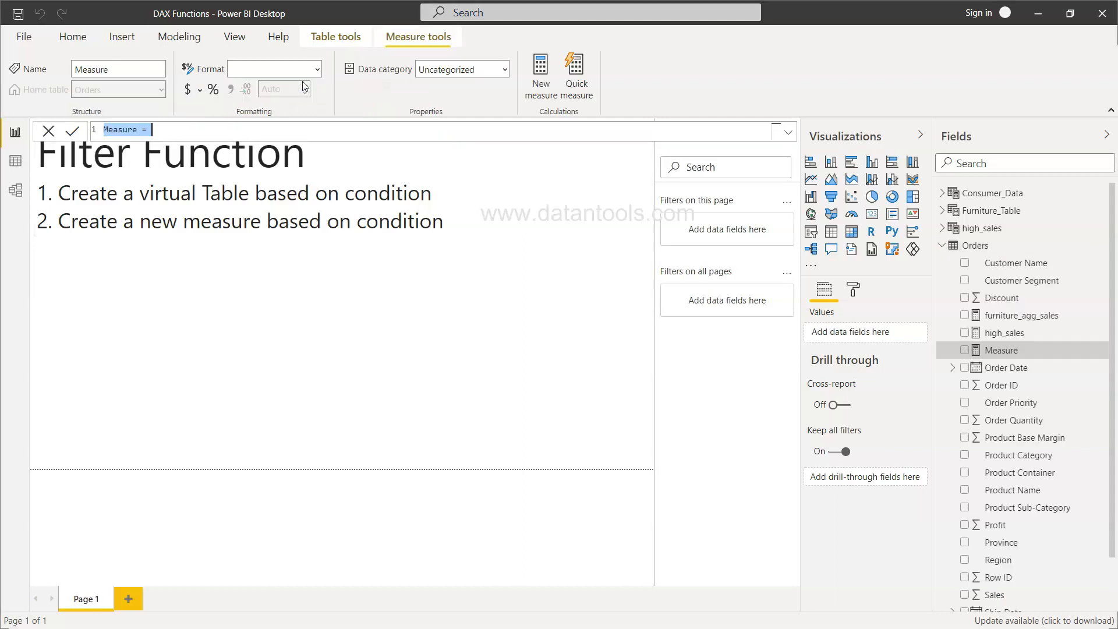
{"action": "type", "text": "cn"}
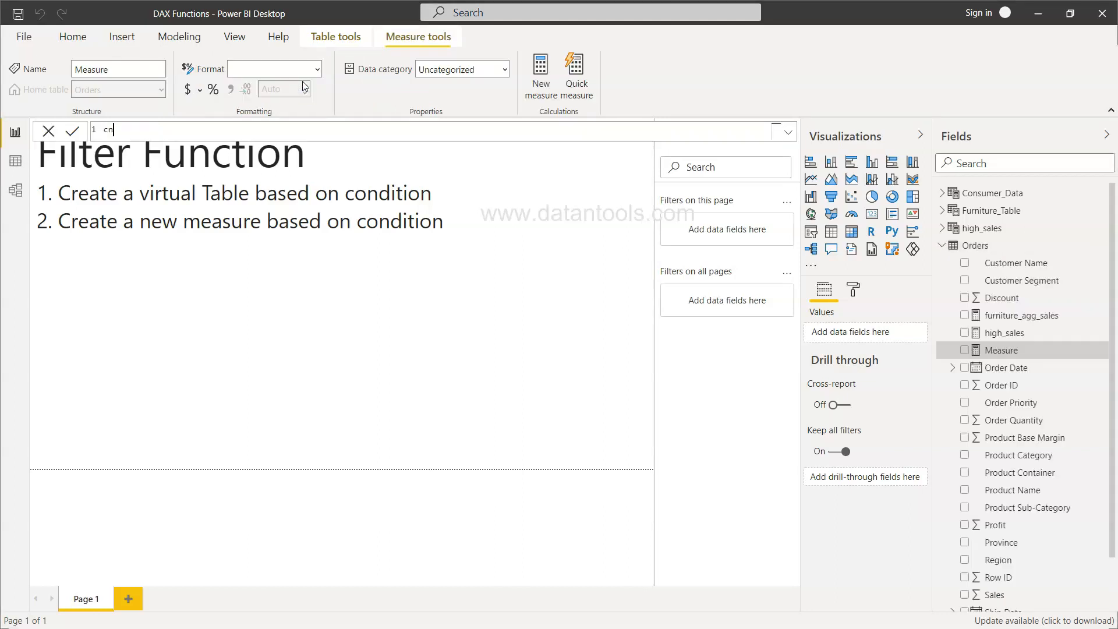
{"action": "type", "text": "Consumer"}
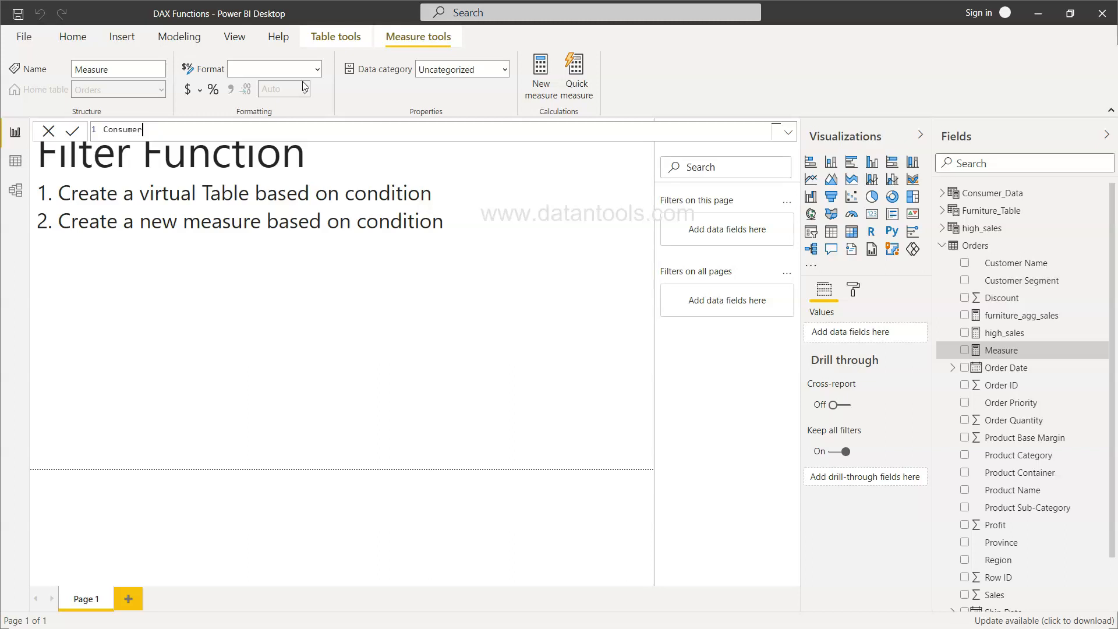
{"action": "type", "text": "_Sakes"}
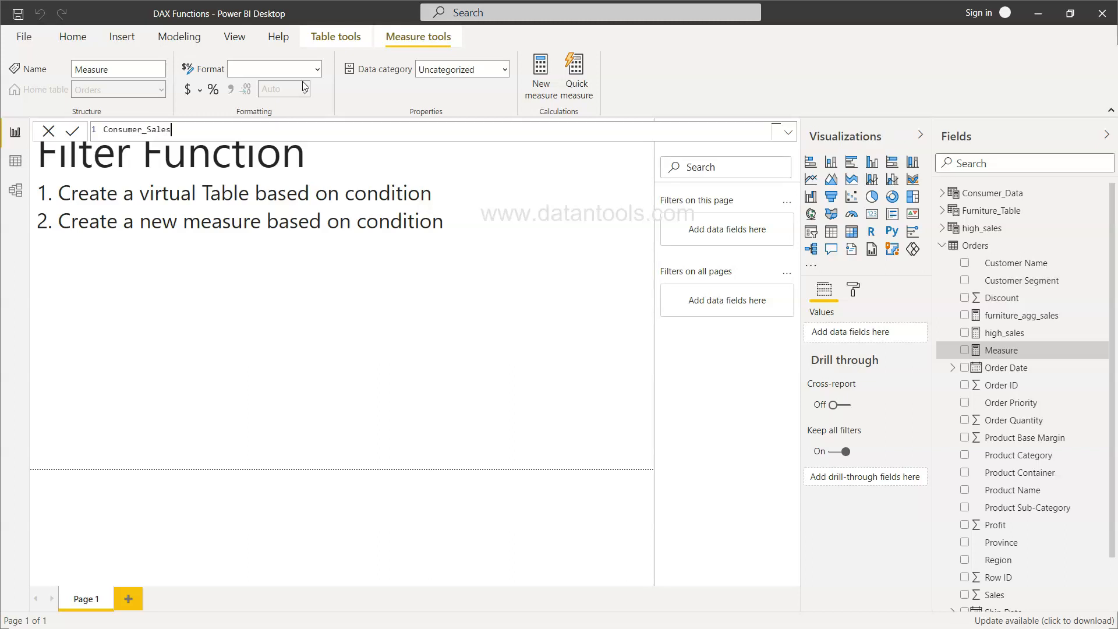
{"action": "type", "text": "="}
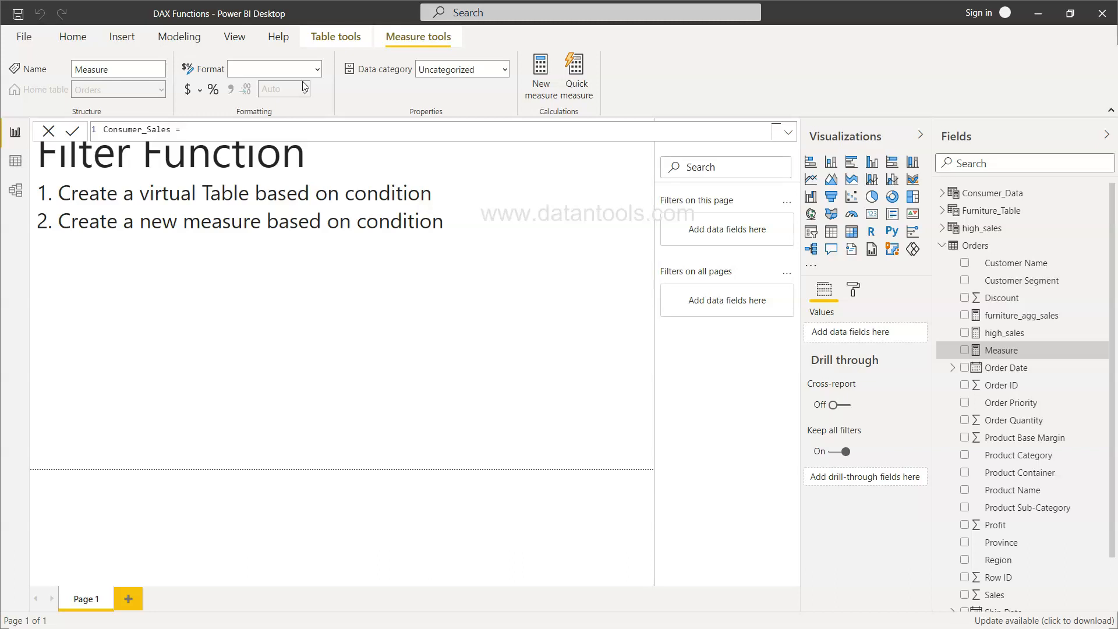
{"action": "type", "text": "CALCULATE(sum(Orders[Sales]),FILTER(Orders, Orders[Customer Segment]=\"Consumer\"))"}
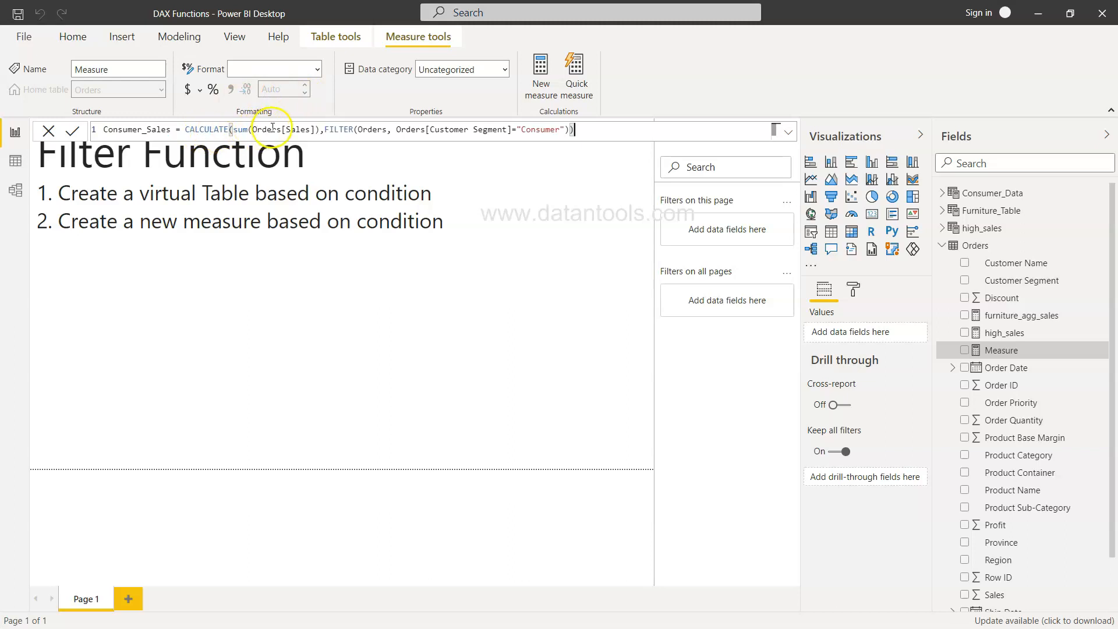
{"action": "mouse_move", "coordinate": [549, 130]}
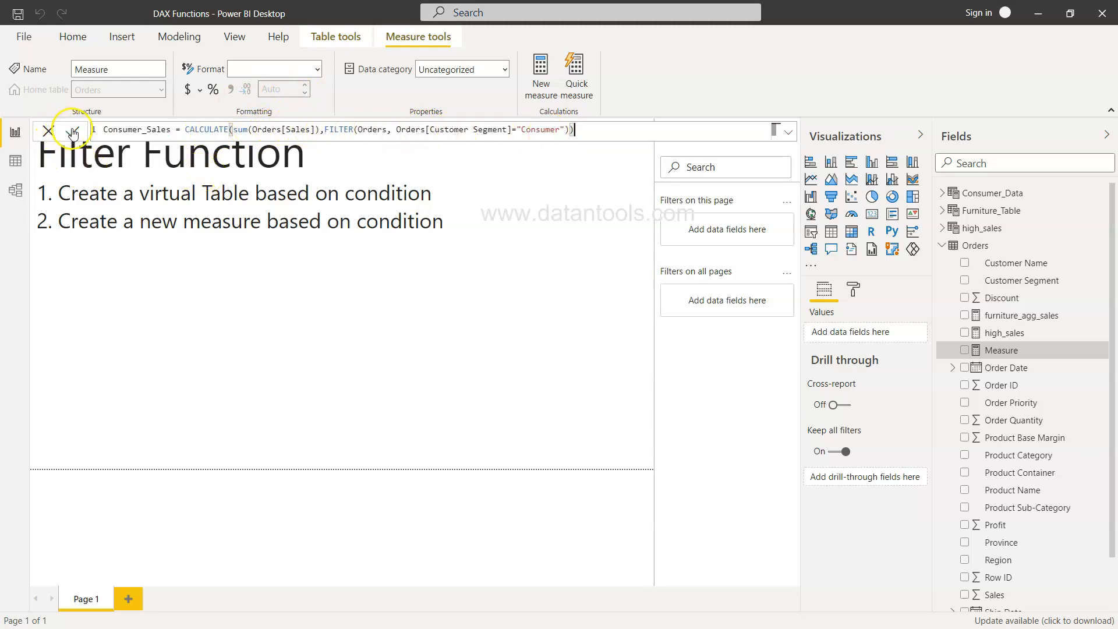
{"action": "left_click", "coordinate": [71, 131]}
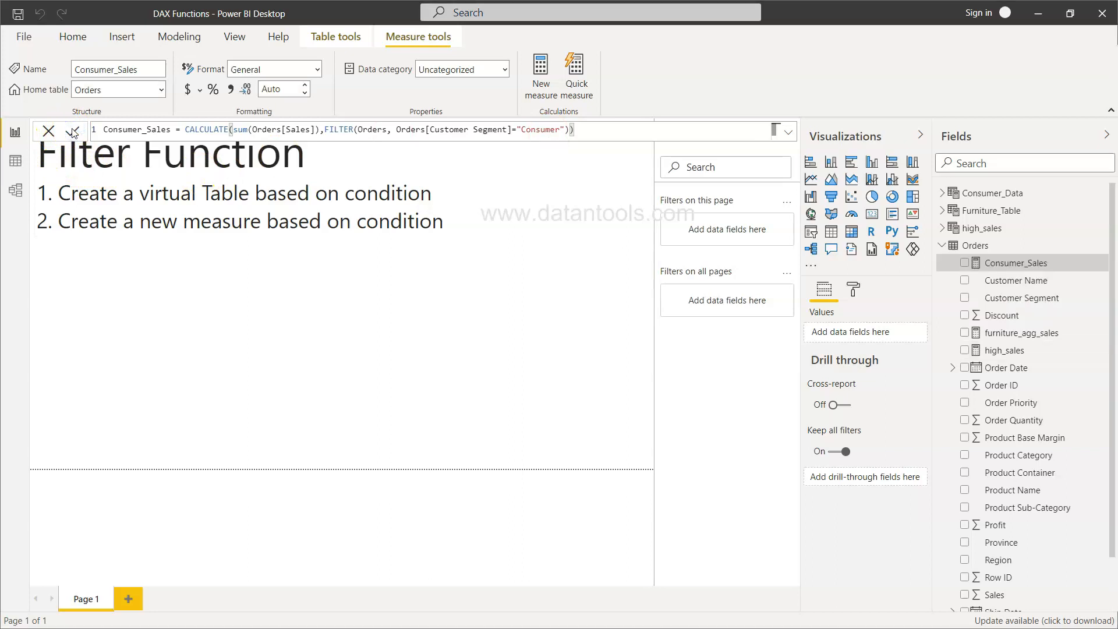
{"action": "mouse_move", "coordinate": [990, 298]}
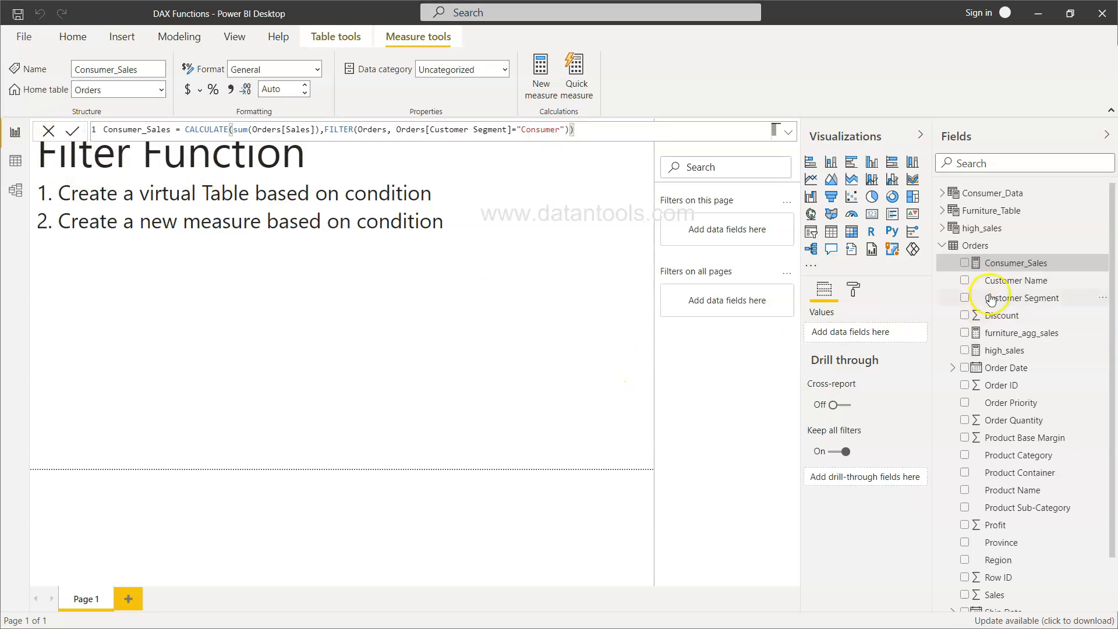
{"action": "mouse_move", "coordinate": [975, 245]}
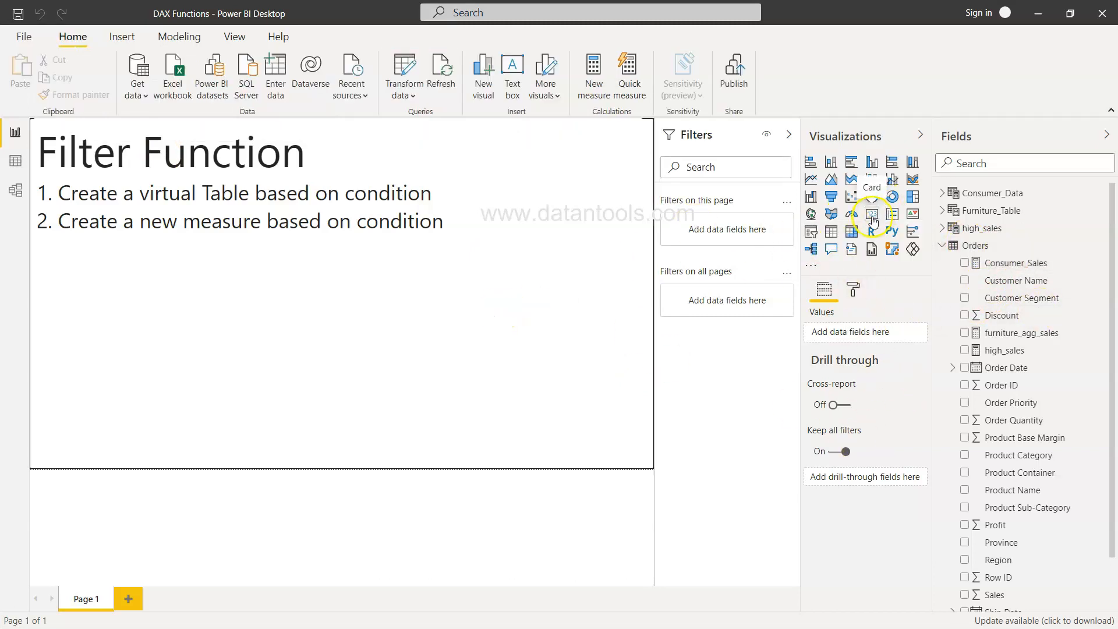
Show Consumer_Sales (3.06M) and total Sales (14.90M) as two card visuals
{"action": "left_click", "coordinate": [872, 213]}
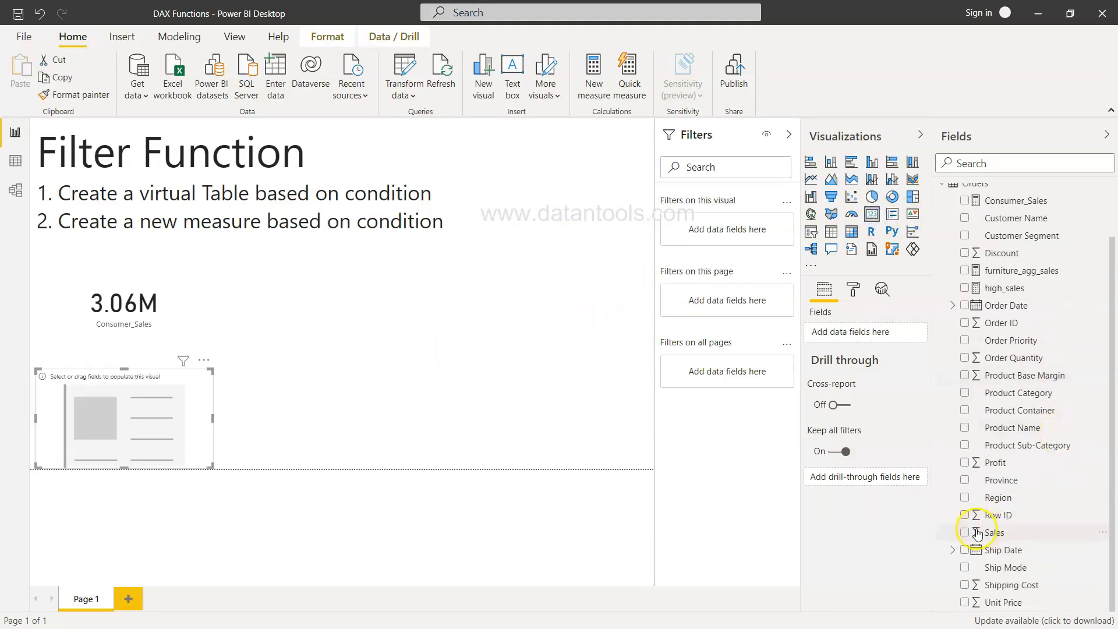
{"action": "left_click", "coordinate": [965, 531]}
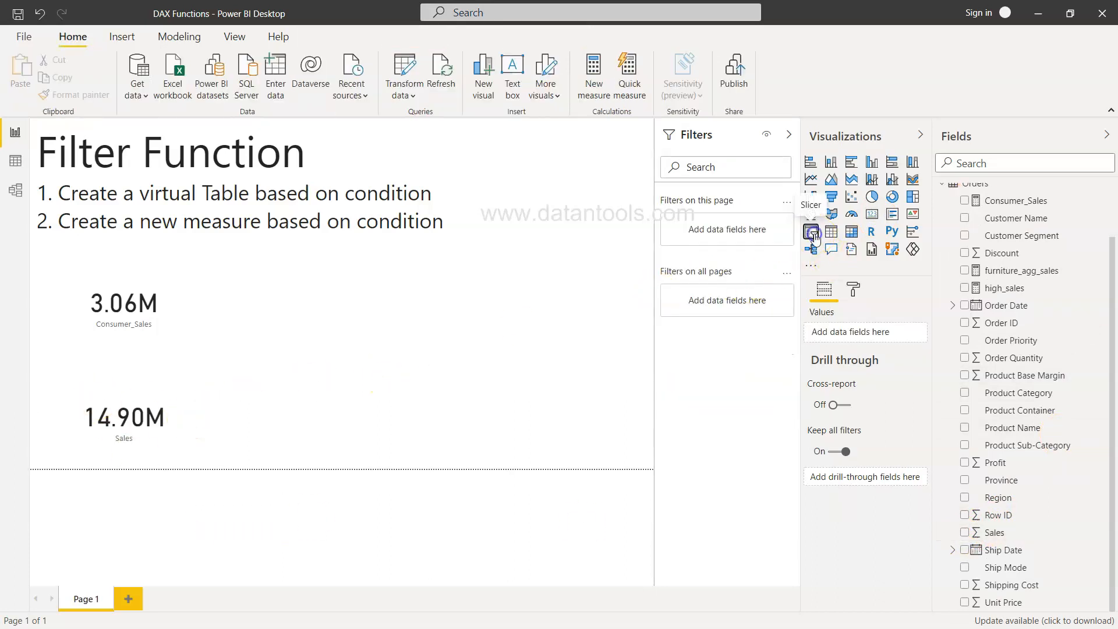
Add a Customer Segment slicer filtered to Consumer and narrow it, so the Sales card reads 3.06M
{"action": "left_click", "coordinate": [811, 231]}
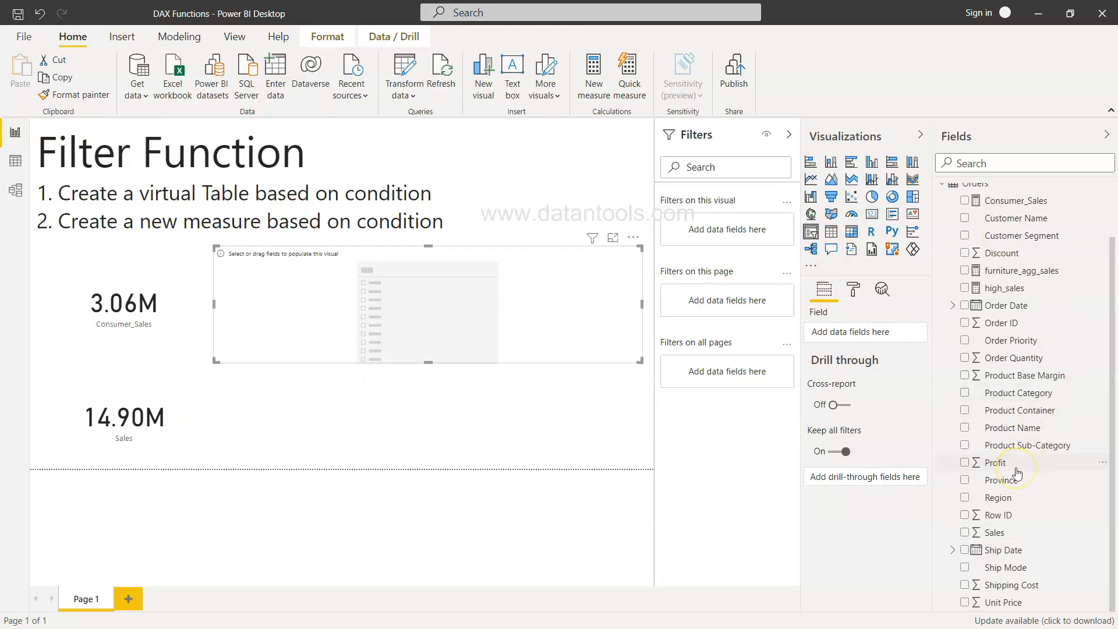
{"action": "scroll", "scroll_direction": "up", "scroll_amount": 3}
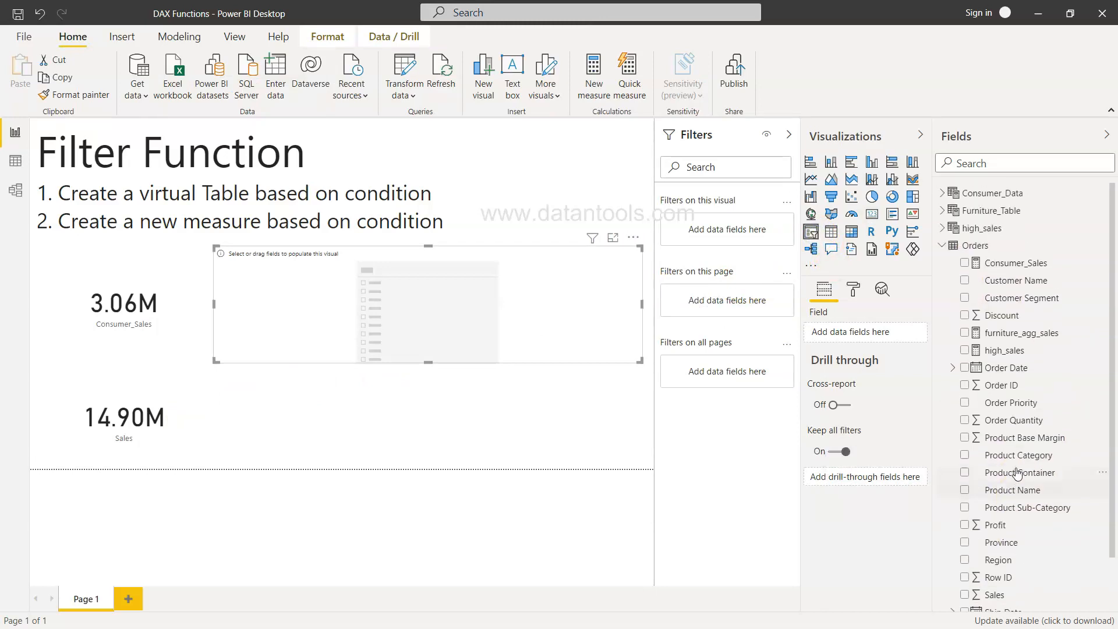
{"action": "left_click", "coordinate": [965, 298]}
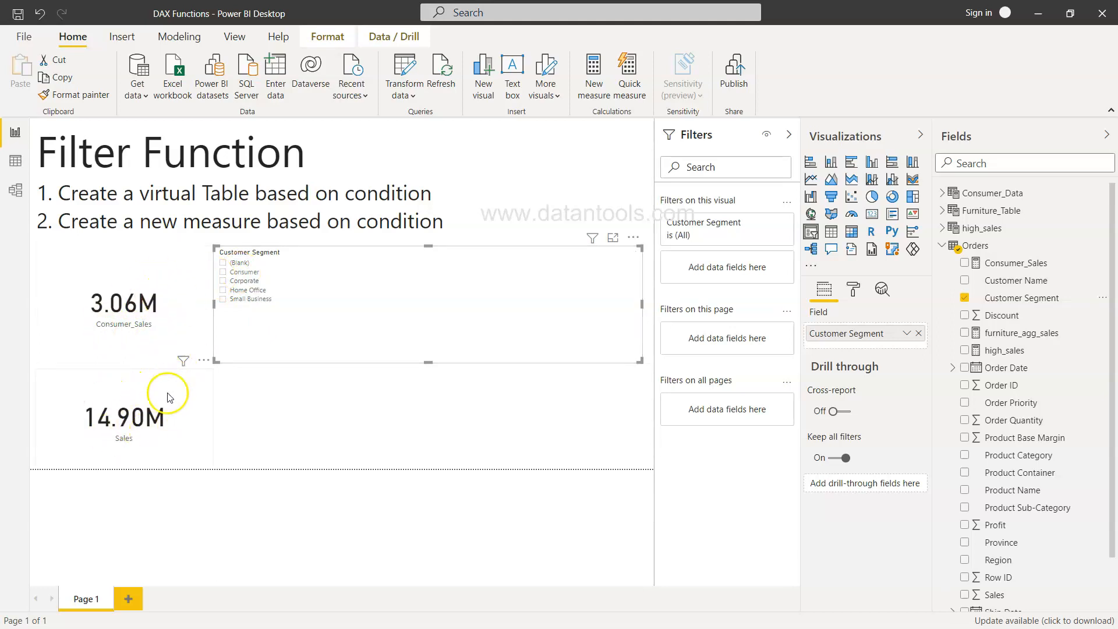
{"action": "mouse_move", "coordinate": [162, 416]}
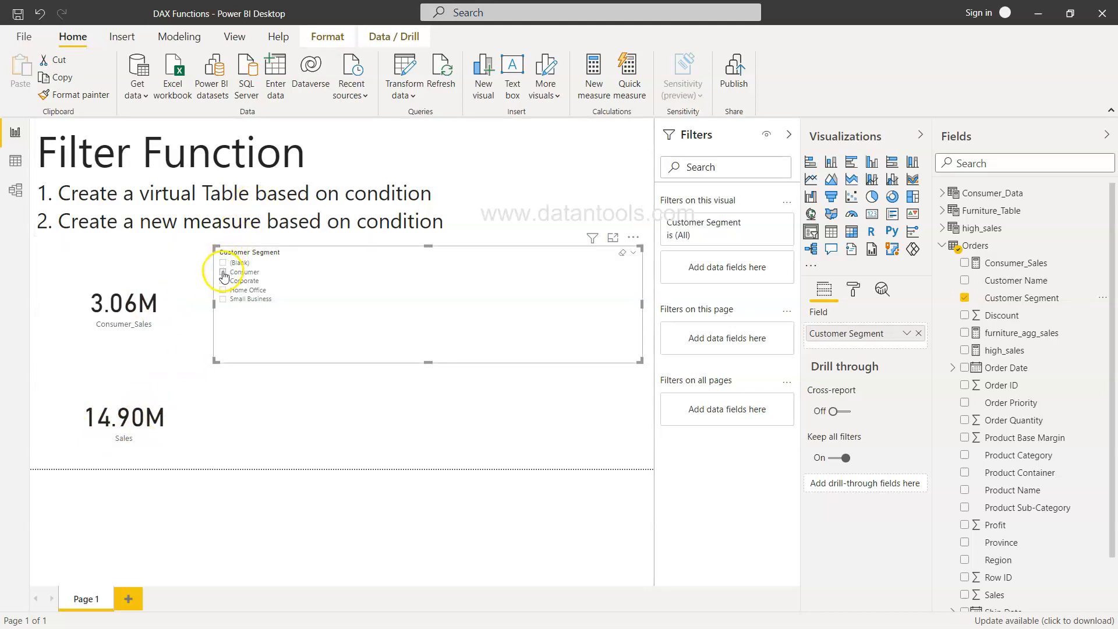
{"action": "left_click", "coordinate": [223, 272]}
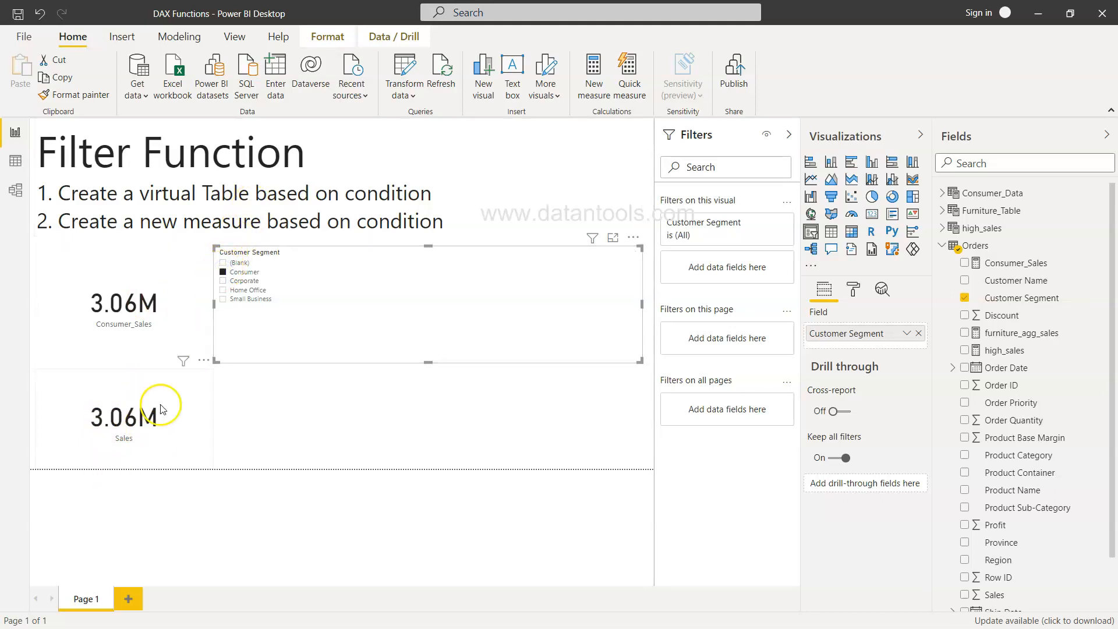
{"action": "mouse_move", "coordinate": [155, 412]}
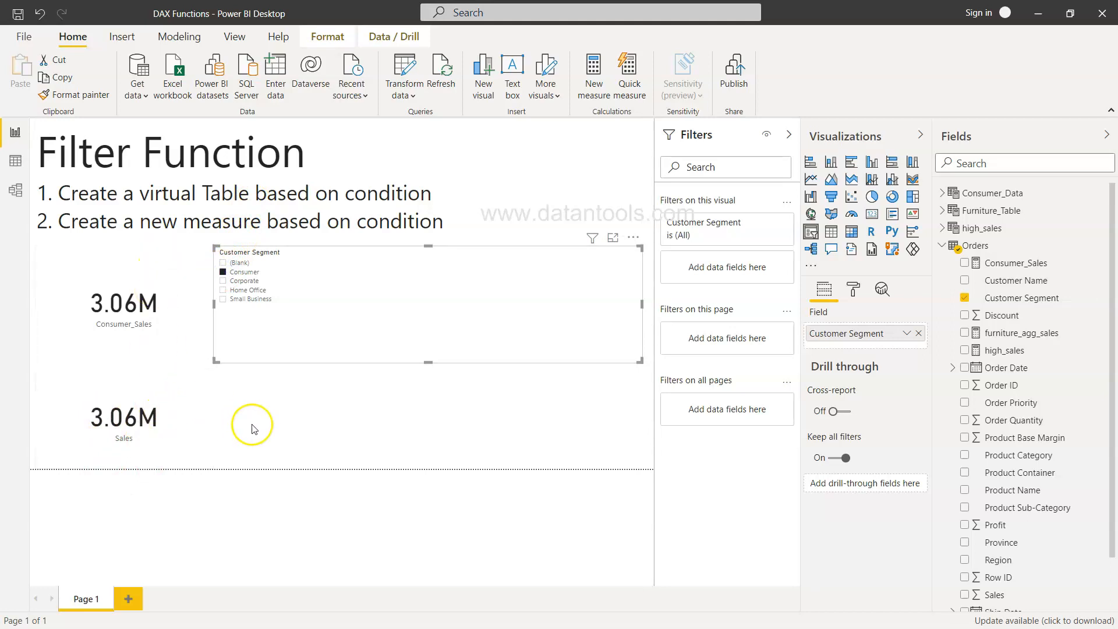
{"action": "mouse_move", "coordinate": [647, 377]}
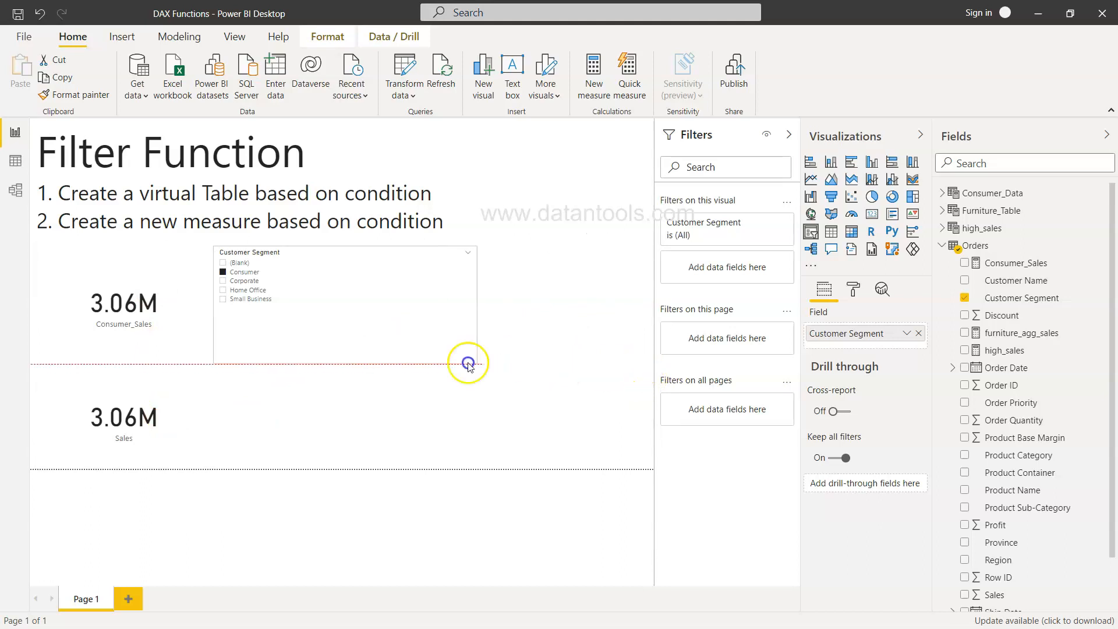
{"action": "left_click", "coordinate": [468, 363]}
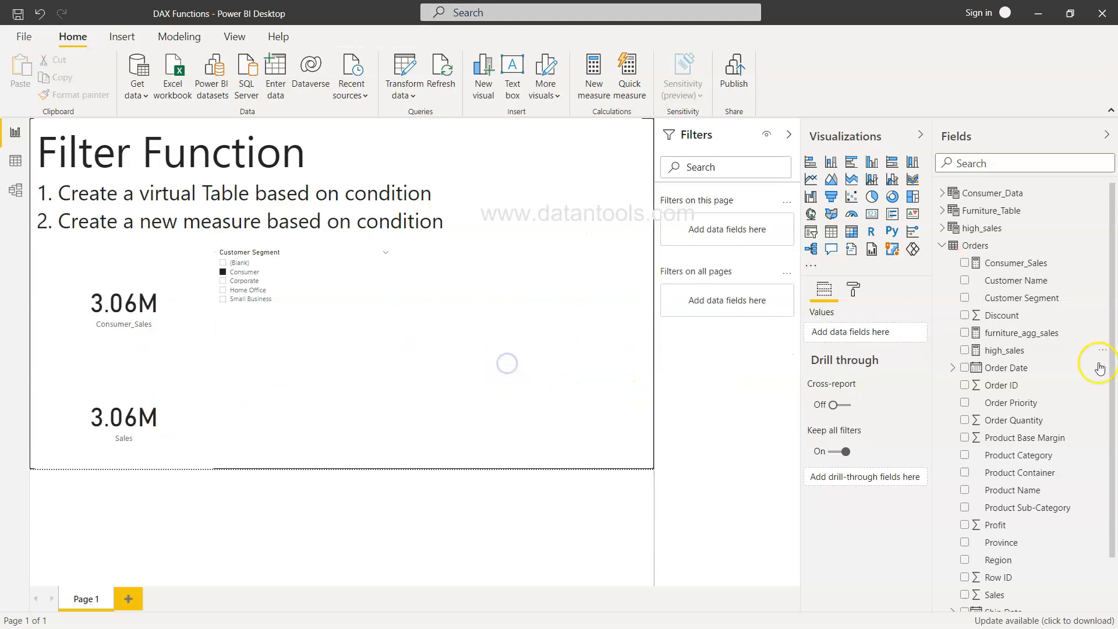
{"action": "mouse_move", "coordinate": [1019, 297]}
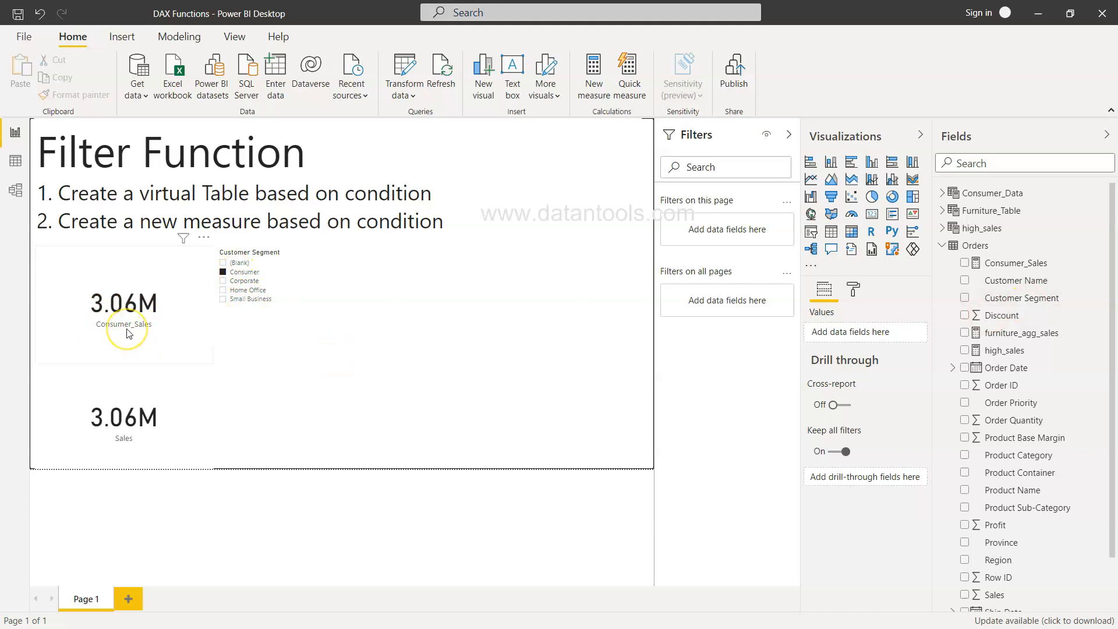
{"action": "mouse_move", "coordinate": [145, 343]}
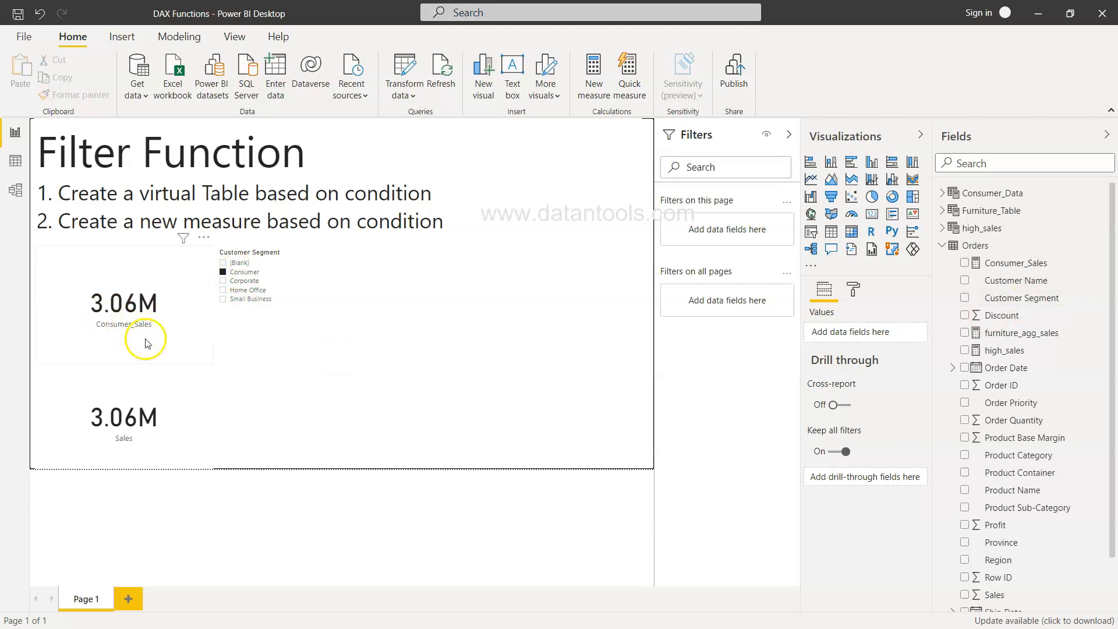